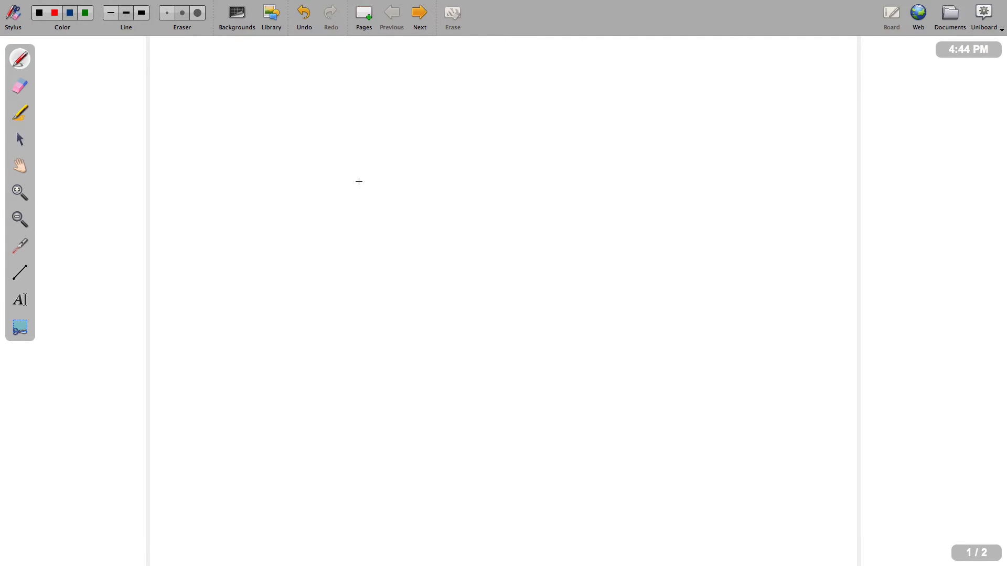
pyautogui.moveTo(364, 180)
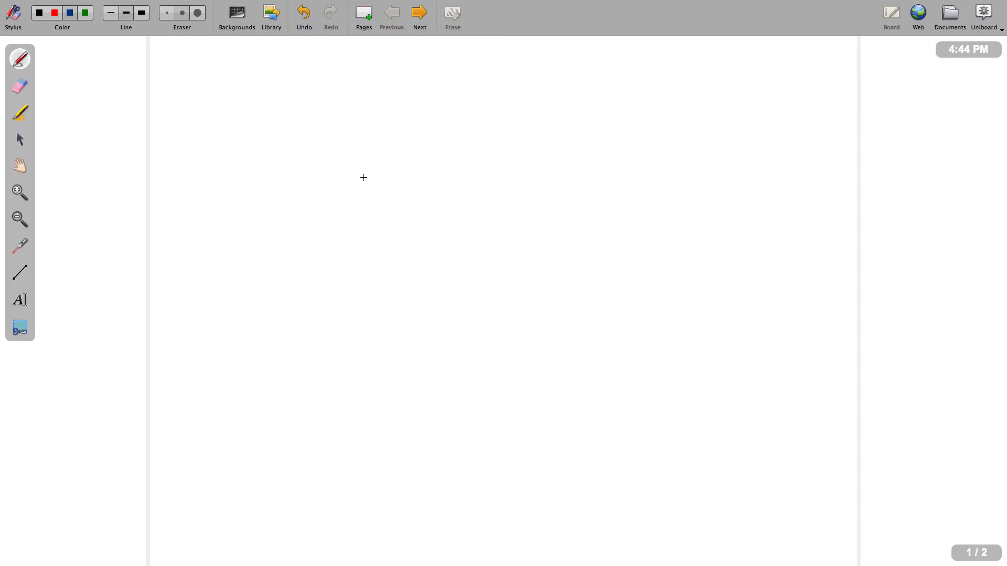
pyautogui.moveTo(365, 171)
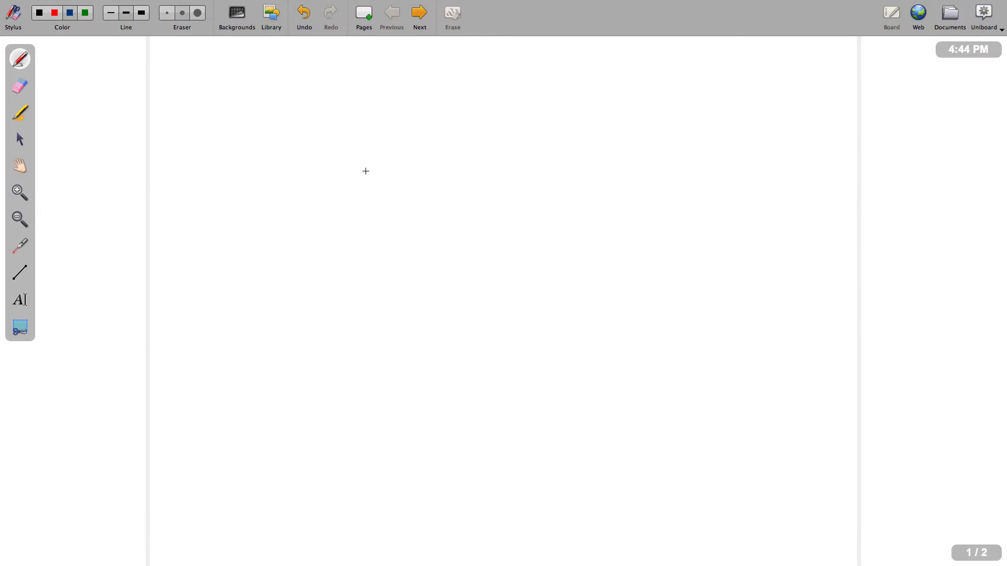
pyautogui.moveTo(369, 172)
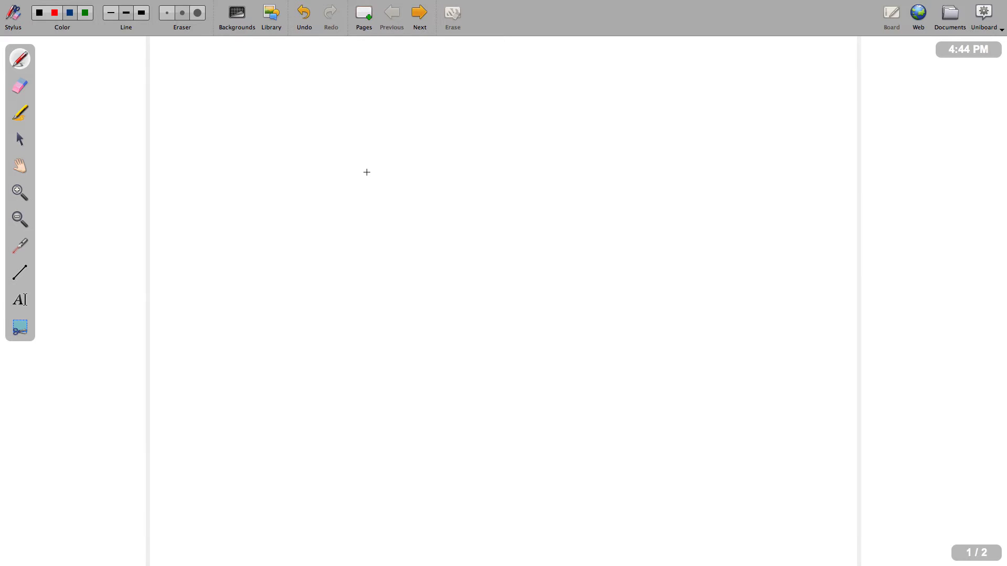
pyautogui.moveTo(355, 182)
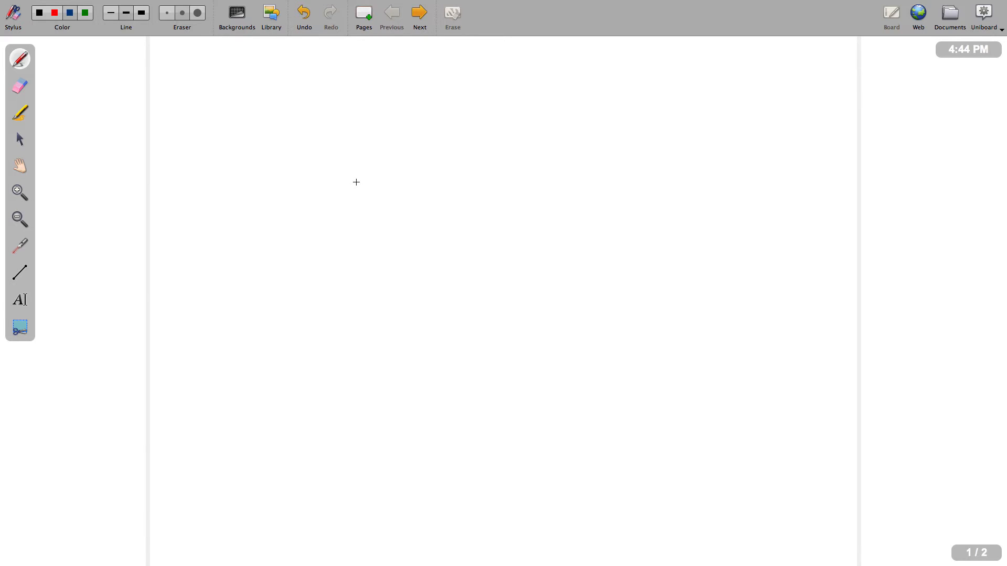
pyautogui.moveTo(369, 172)
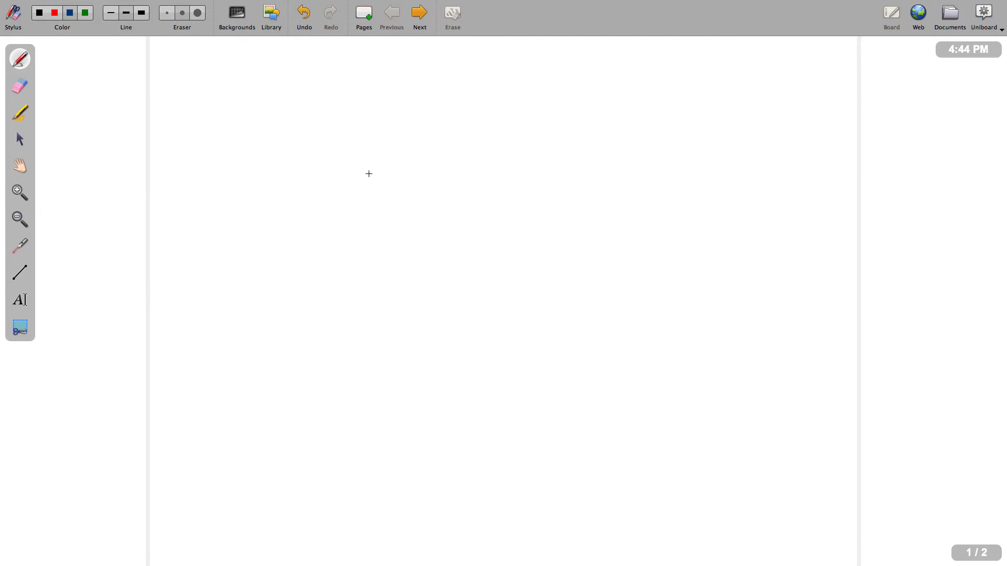
pyautogui.moveTo(360, 175)
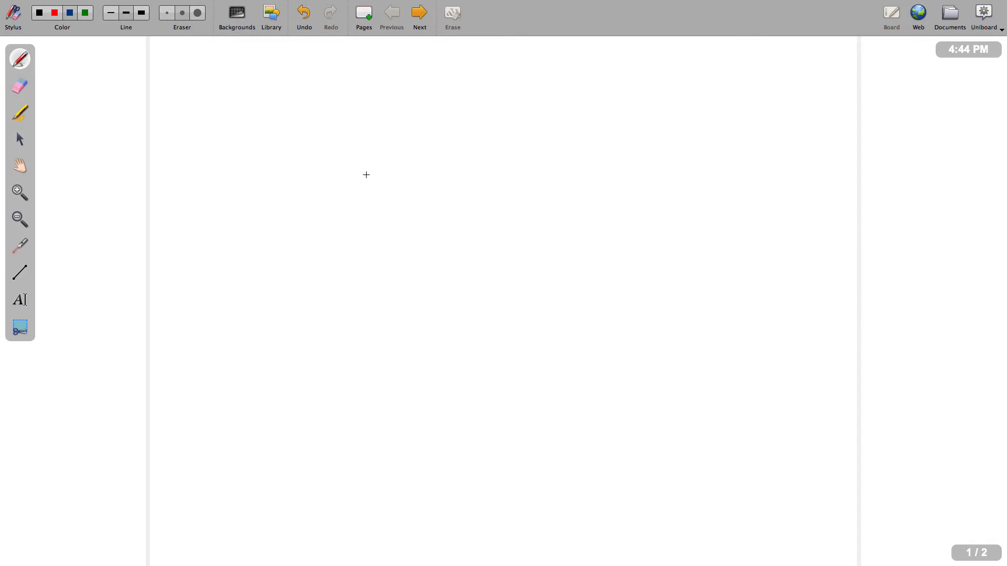
pyautogui.moveTo(376, 168)
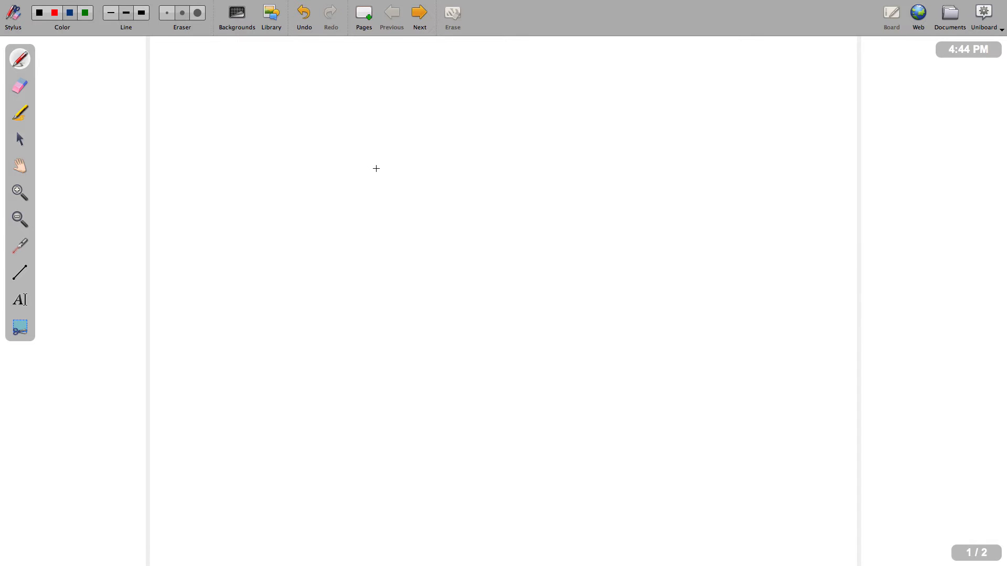
pyautogui.moveTo(98, 108)
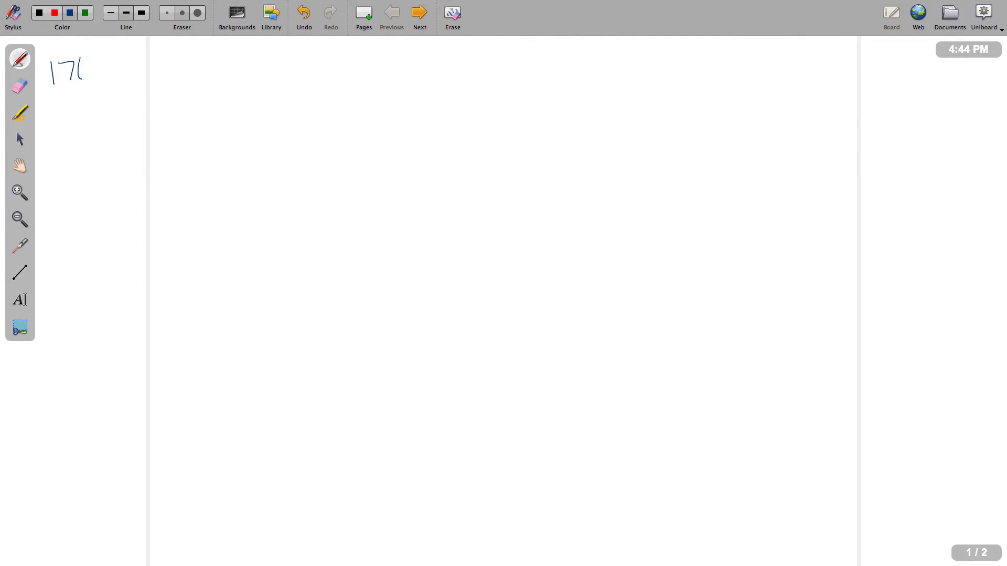
# Handwrite 176 lbs and 10 mcg/kg/min, then an arrow down to 30 gtts/min.
pyautogui.moveTo(94, 71); pyautogui.dragTo(132, 70)
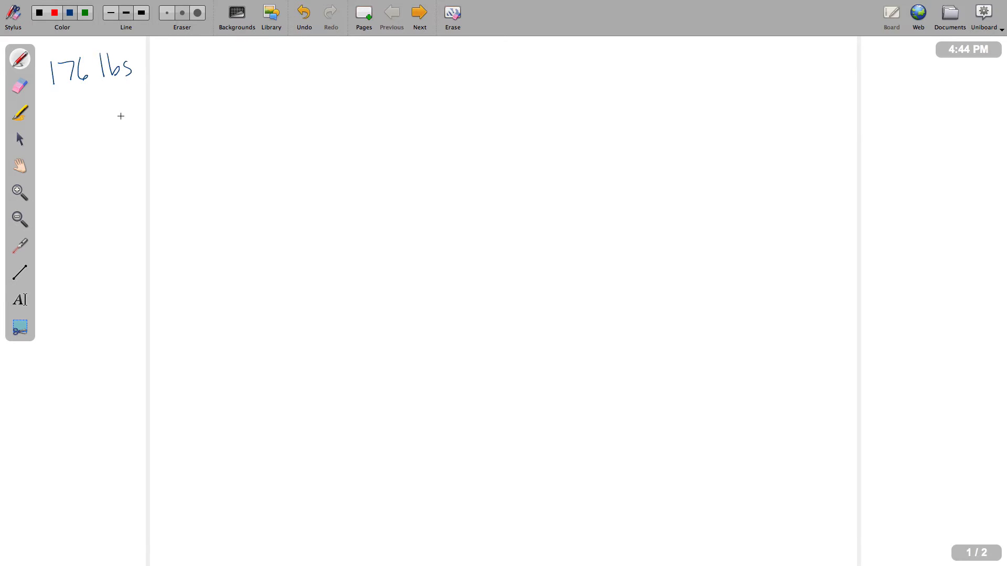
pyautogui.moveTo(50, 109); pyautogui.dragTo(77, 112)
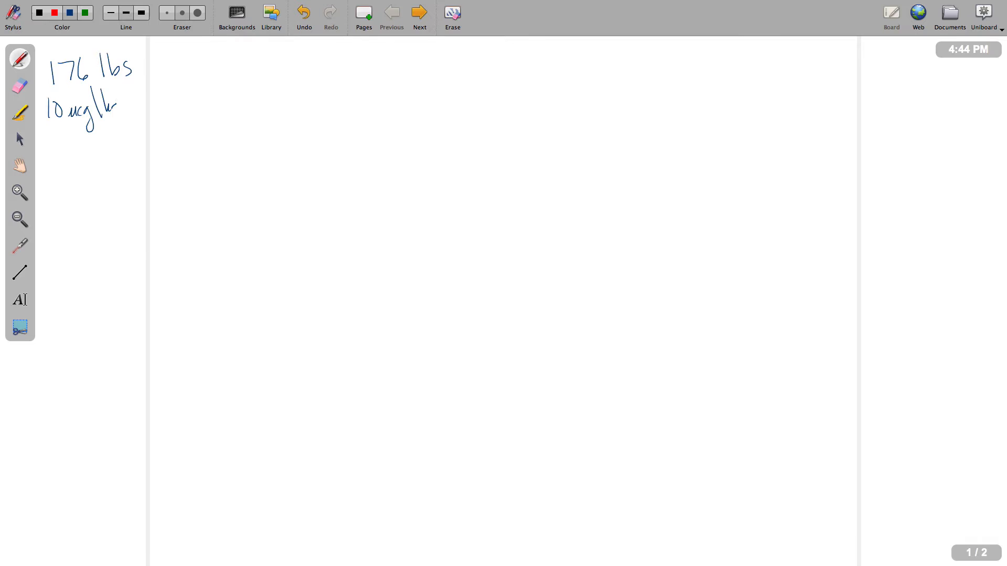
pyautogui.moveTo(109, 105); pyautogui.dragTo(146, 103)
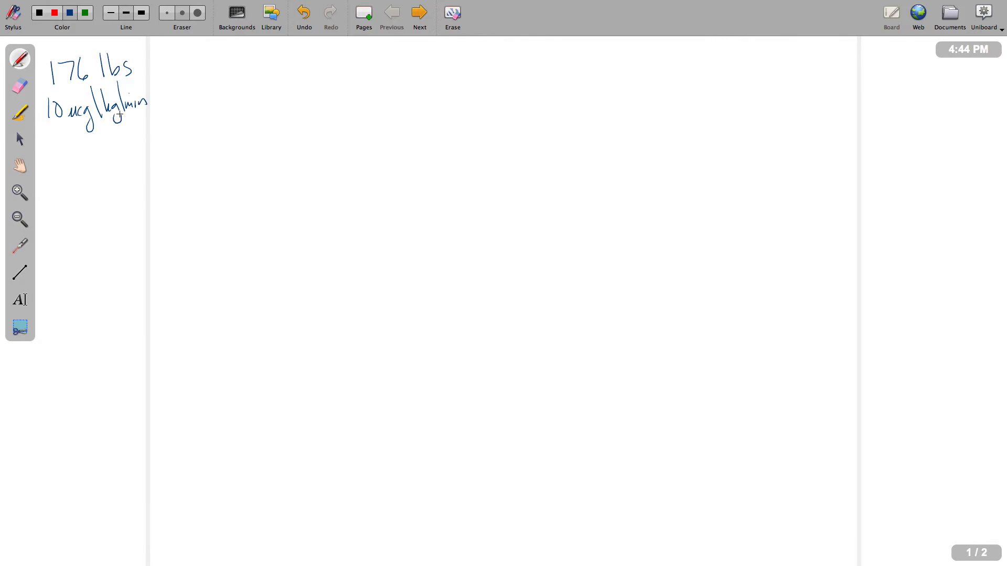
pyautogui.moveTo(69, 137); pyautogui.dragTo(75, 162)
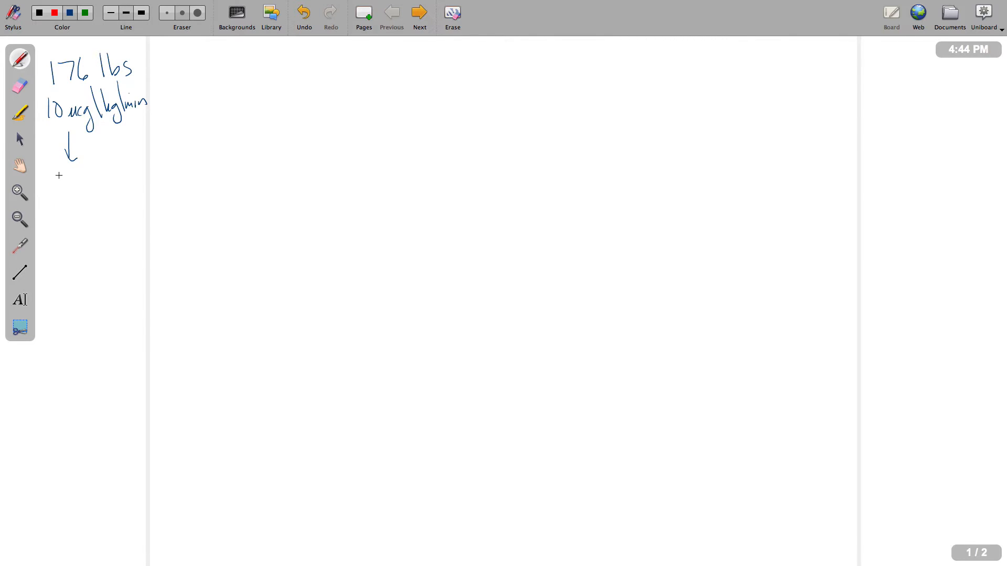
pyautogui.moveTo(51, 187); pyautogui.dragTo(71, 186)
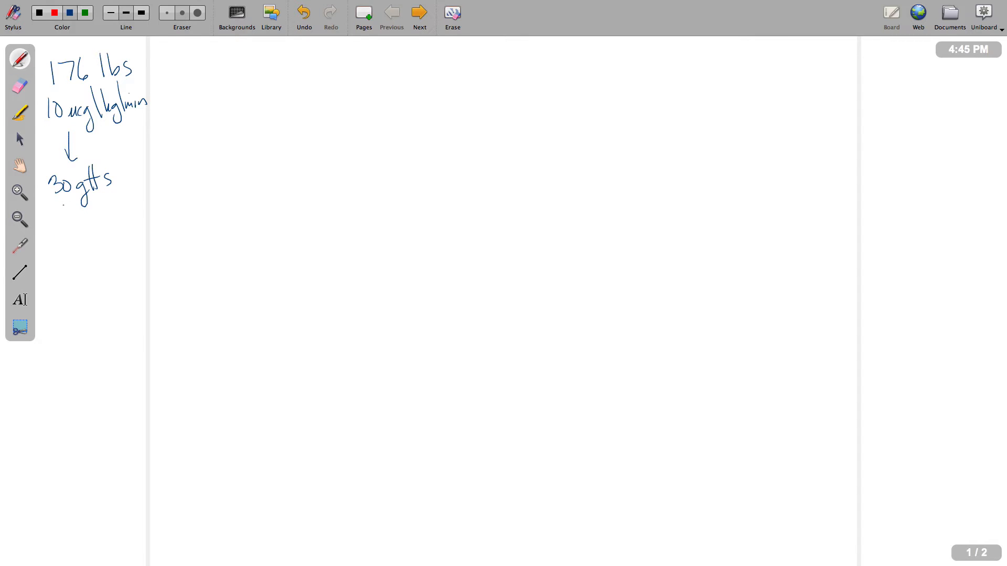
pyautogui.moveTo(64, 200); pyautogui.dragTo(109, 199)
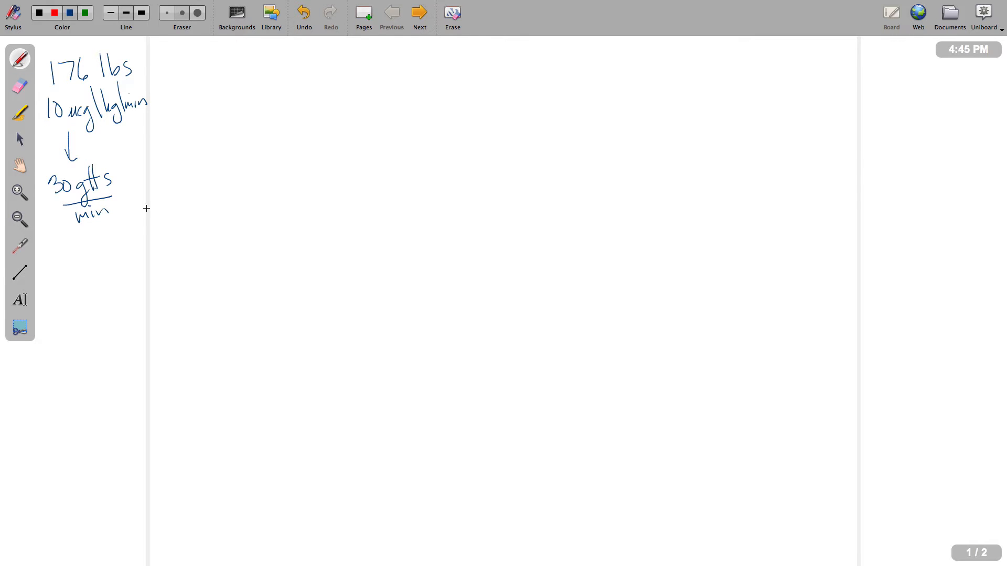
pyautogui.moveTo(172, 202)
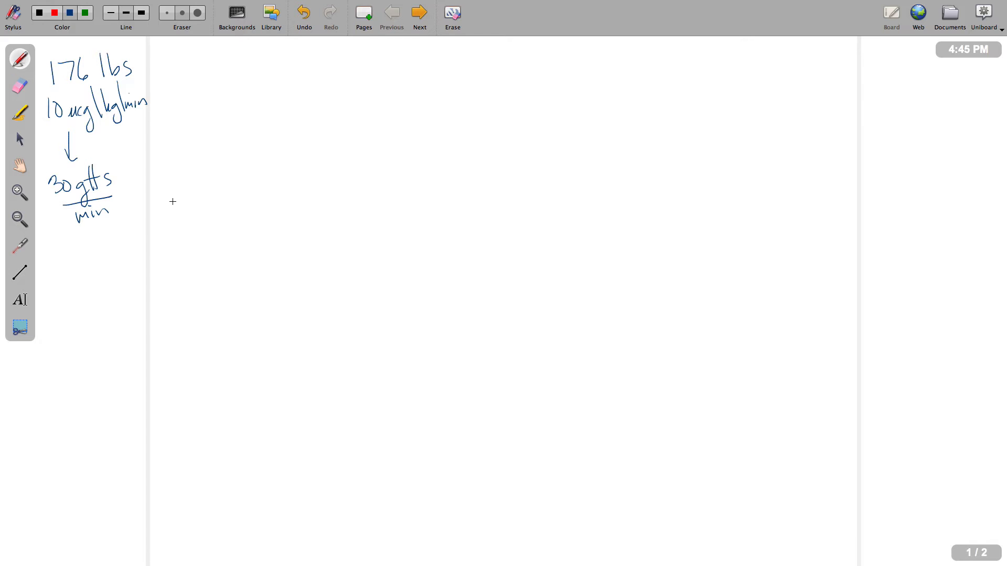
pyautogui.moveTo(180, 195)
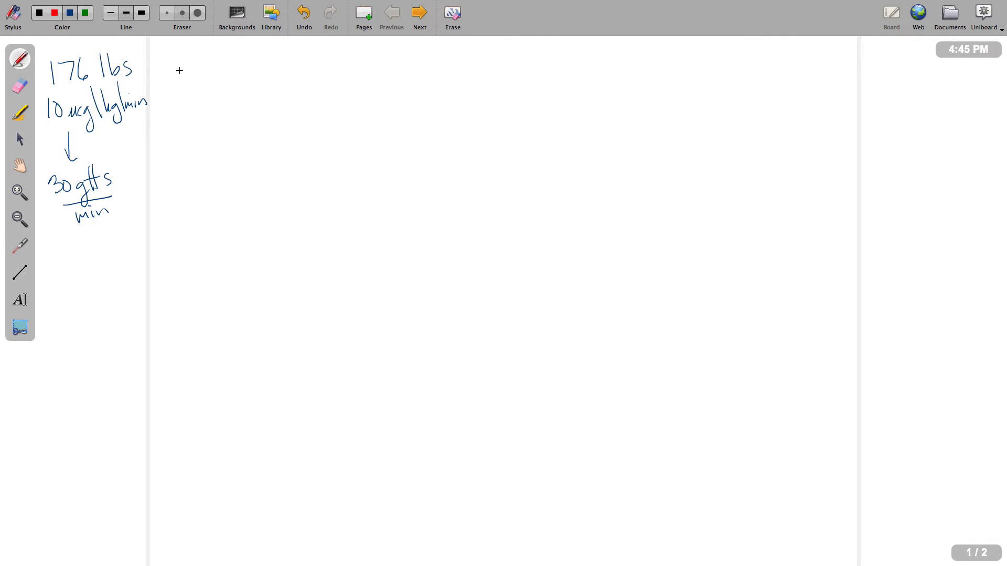
# Write 1600 mcg/1 ml at top and 400 mg/250 ml at left, joined by an arrow.
pyautogui.moveTo(177, 61); pyautogui.dragTo(192, 83)
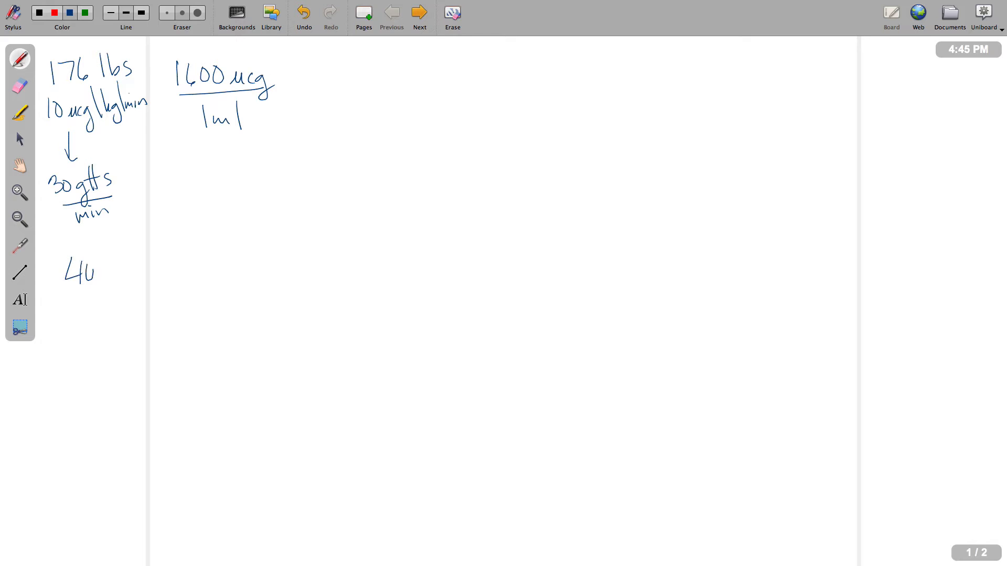
pyautogui.moveTo(90, 269); pyautogui.dragTo(135, 299)
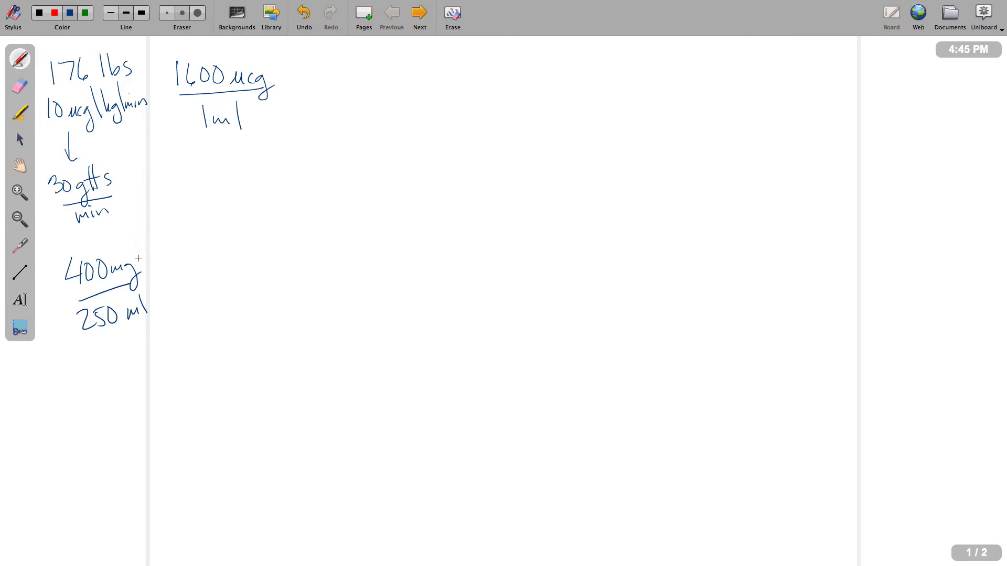
pyautogui.moveTo(138, 261); pyautogui.dragTo(172, 109)
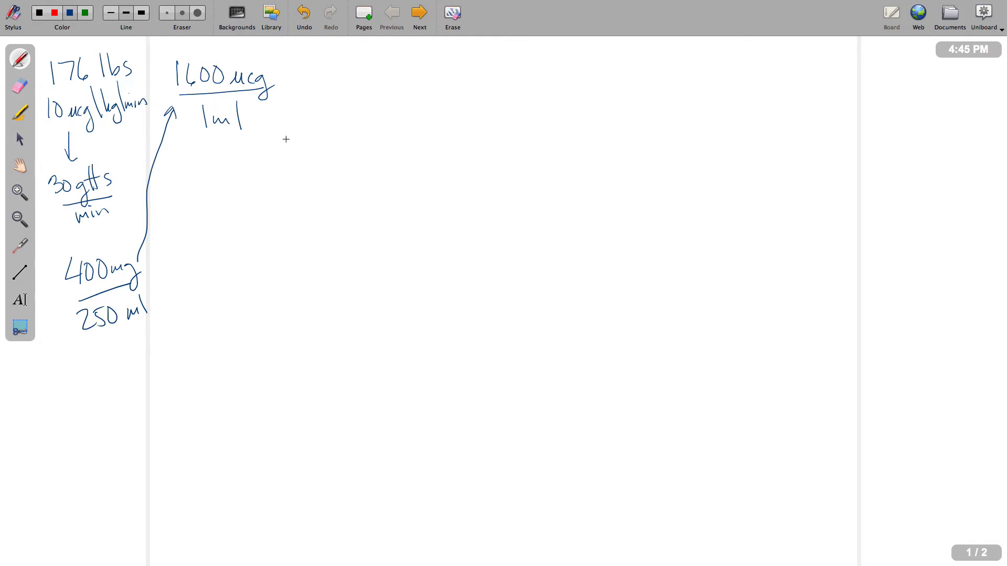
pyautogui.moveTo(312, 97)
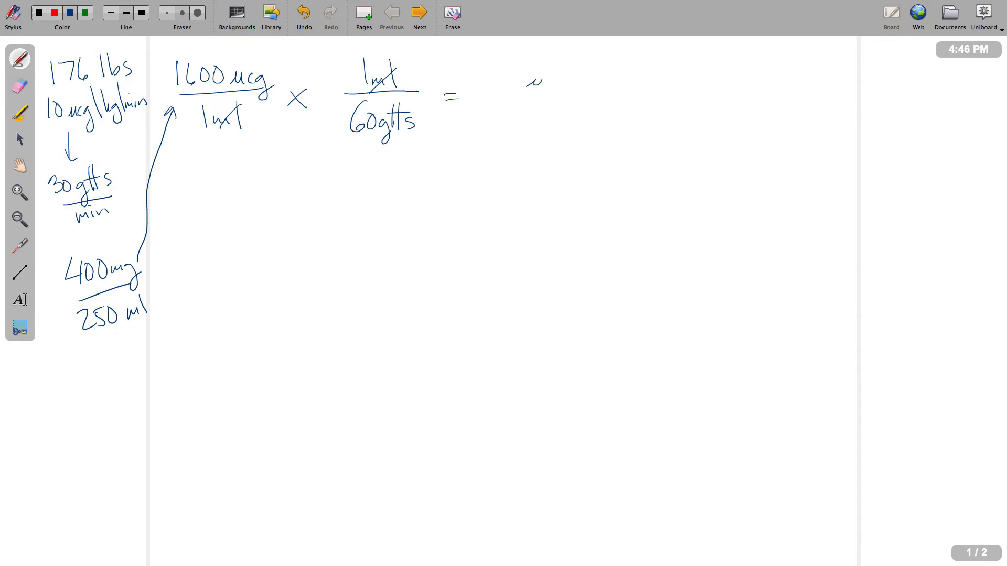
# Write = 27 mcg/gtt, then the line 80 kg × 10 mcg/kg = 800 mcg/min.
pyautogui.moveTo(527, 83); pyautogui.dragTo(584, 112)
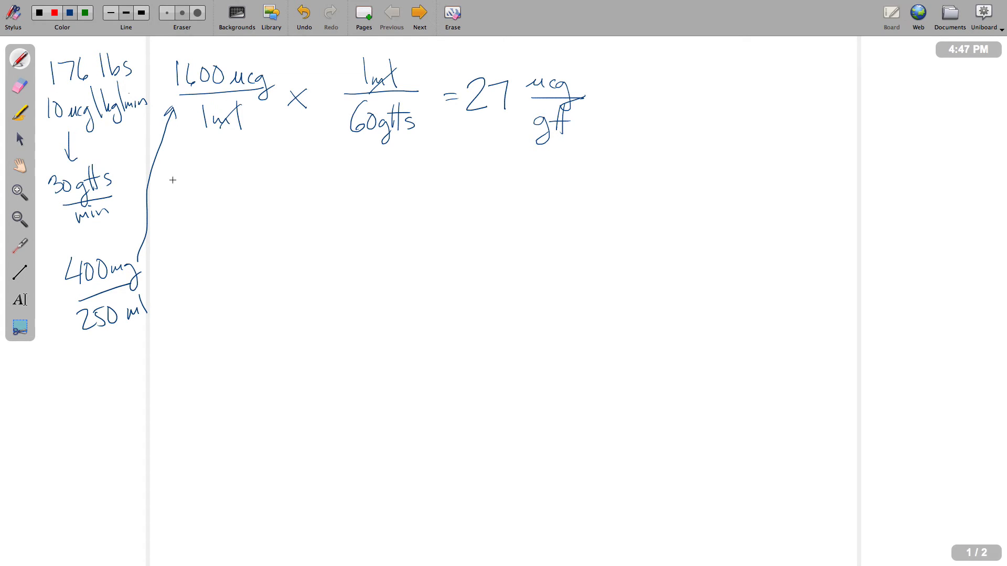
pyautogui.moveTo(163, 186); pyautogui.dragTo(221, 186)
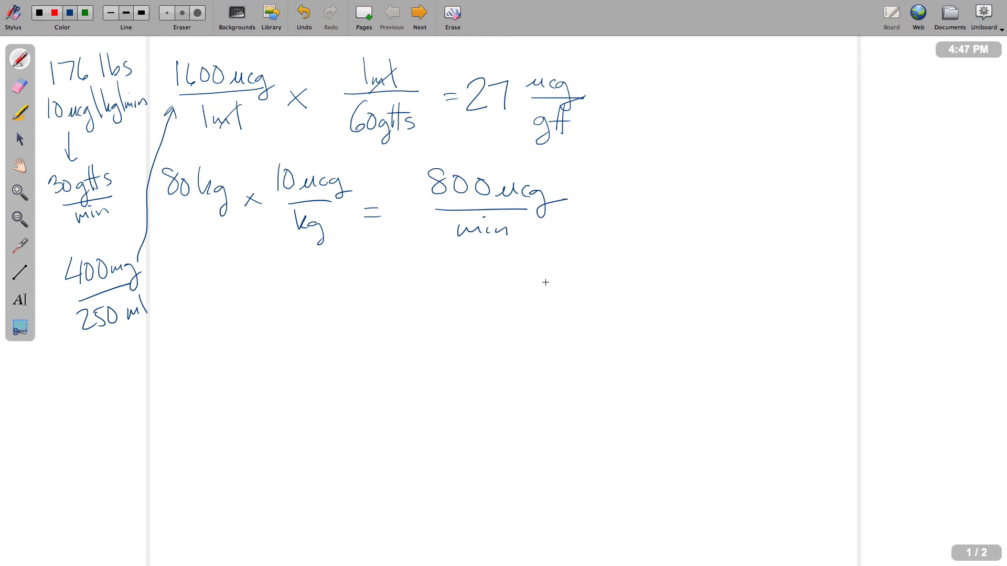
pyautogui.moveTo(476, 293)
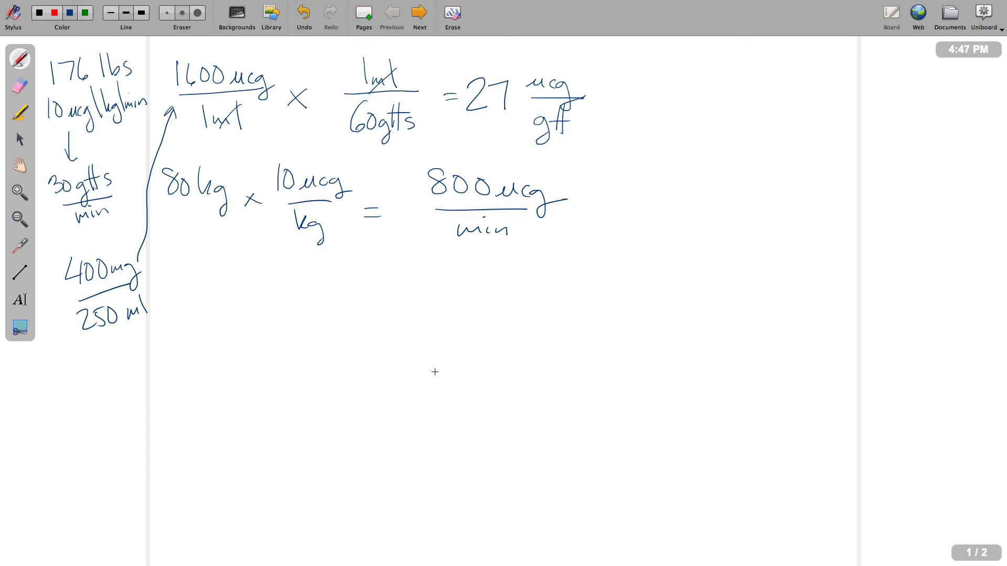
pyautogui.moveTo(227, 270)
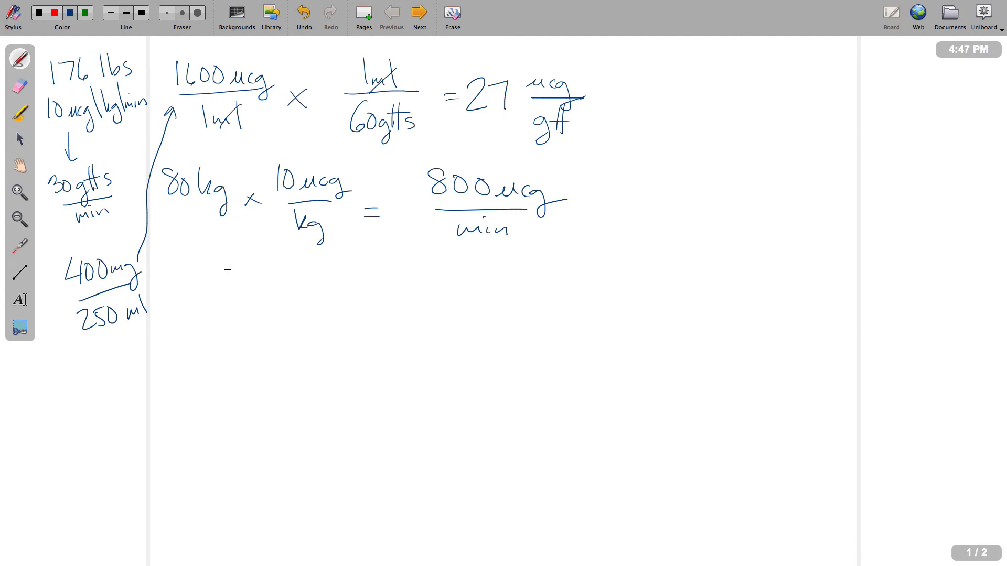
pyautogui.moveTo(212, 276); pyautogui.dragTo(280, 292)
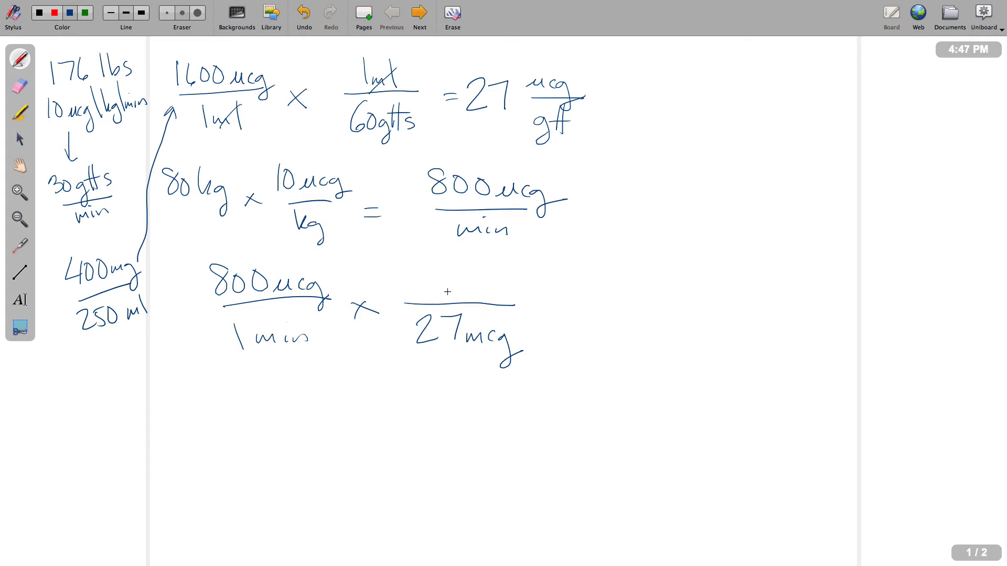
# Add 1 gtt over 27 mcg and the result 30 gtt/min to the third line.
pyautogui.write('1 g')
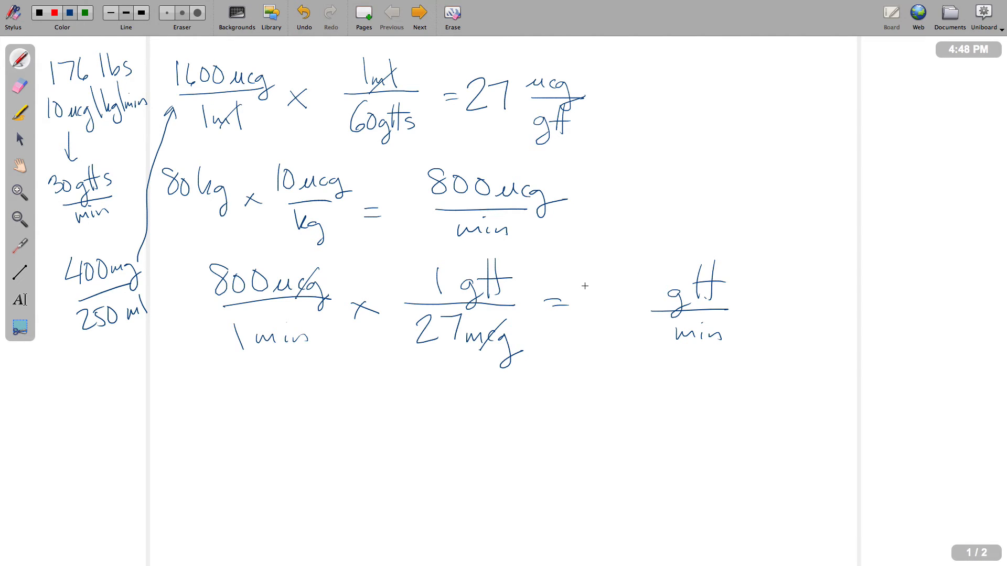
pyautogui.moveTo(584, 302); pyautogui.dragTo(636, 302)
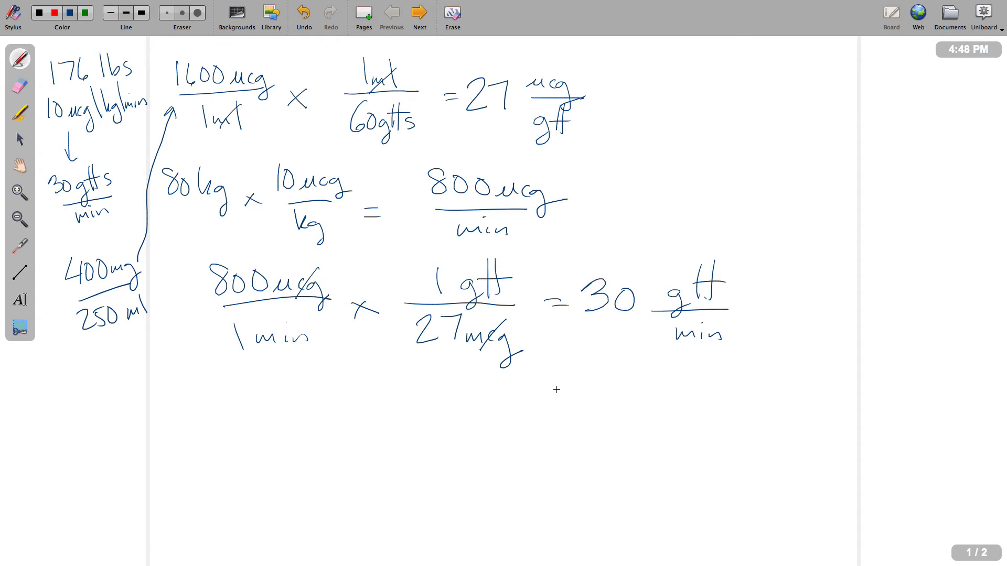
pyautogui.moveTo(186, 396)
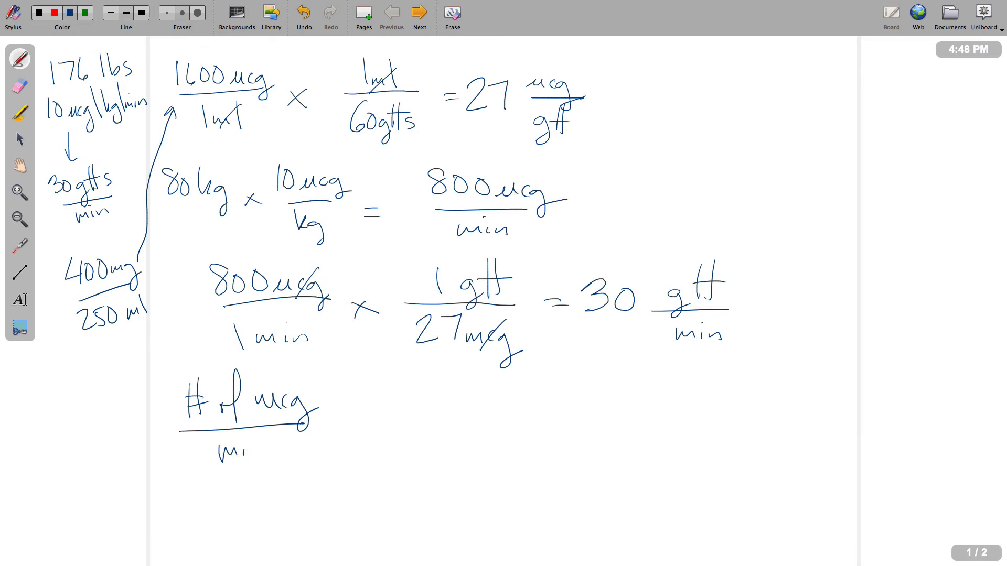
# Handwrite the fourth line: # of mcg/min ÷ 27 mcg/1 gtt = gtts/min.
pyautogui.click(231, 449)
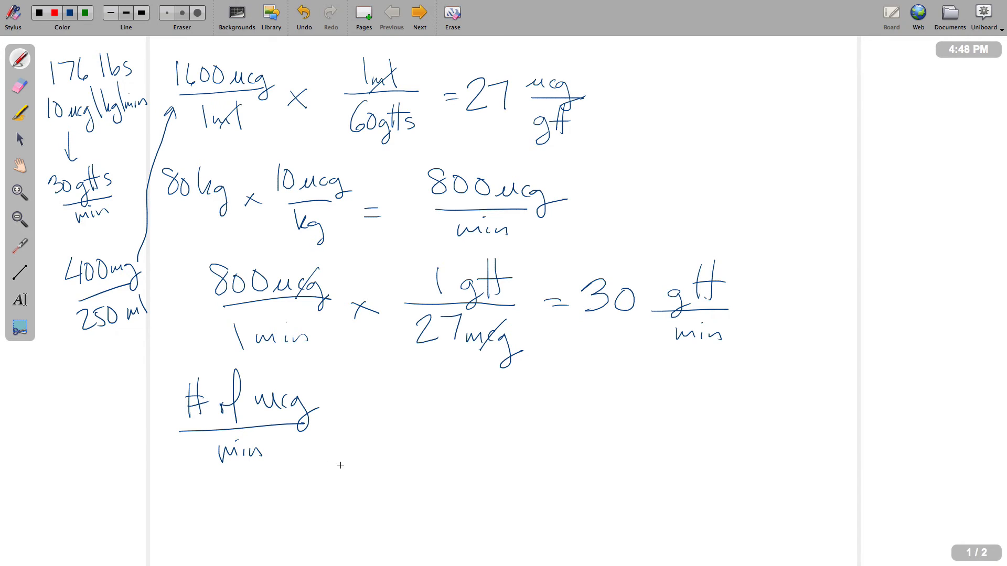
pyautogui.moveTo(351, 410)
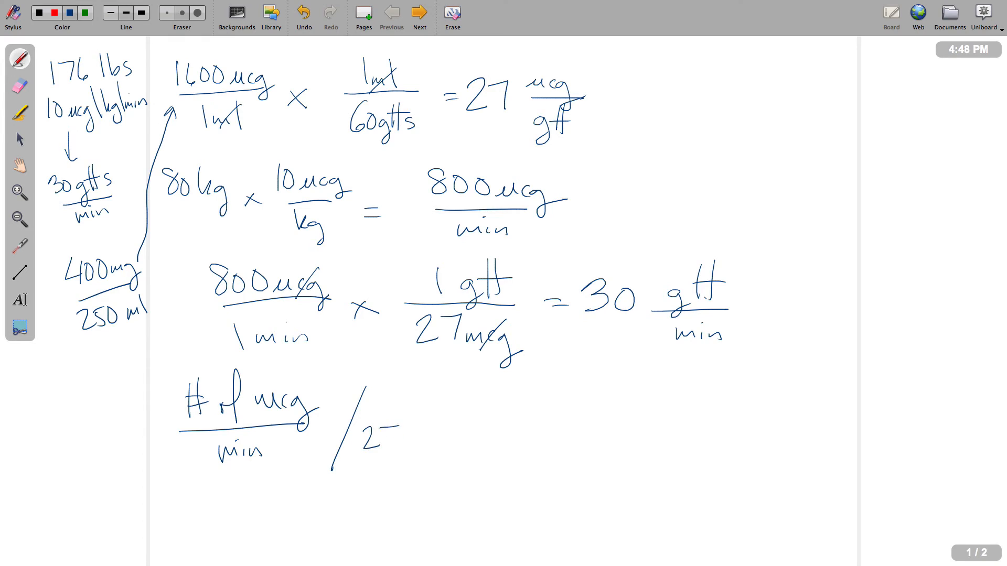
pyautogui.write('27 mca')
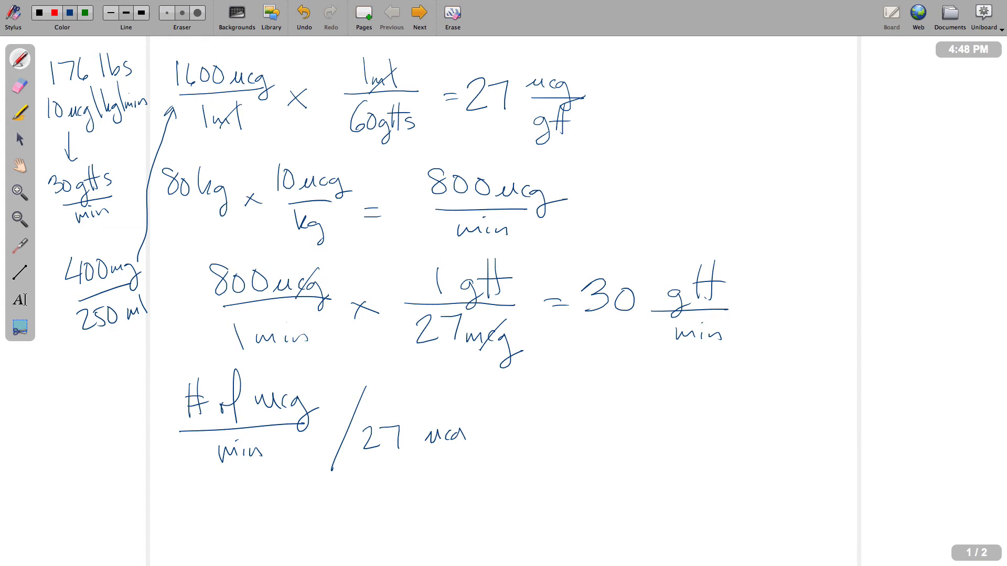
pyautogui.moveTo(517, 440); pyautogui.dragTo(546, 440)
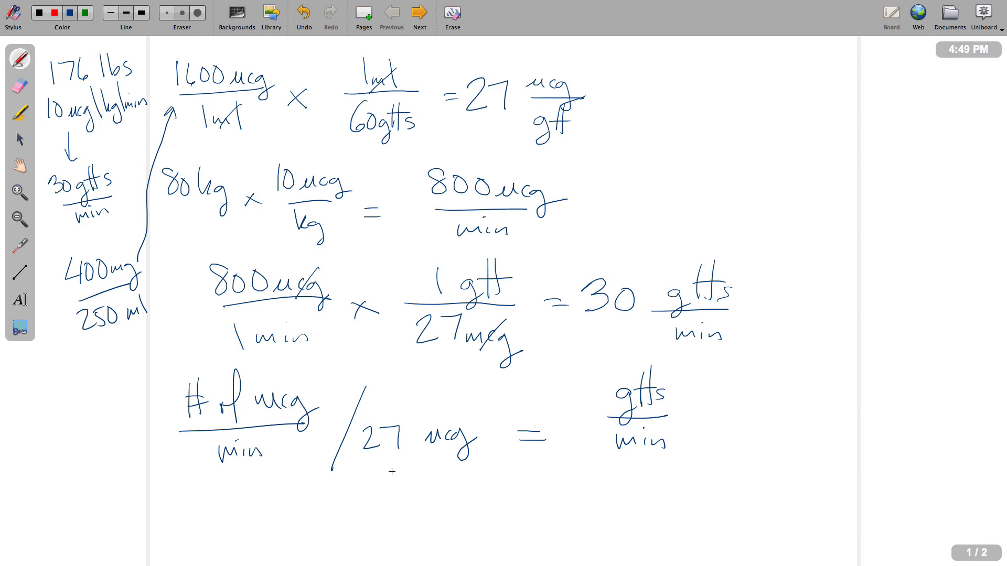
pyautogui.moveTo(440, 465)
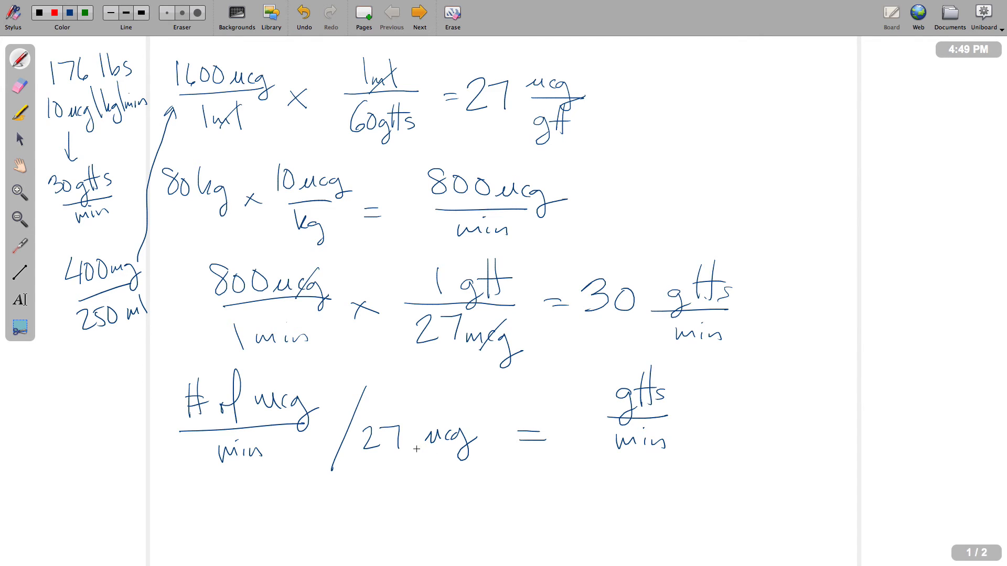
pyautogui.moveTo(366, 459); pyautogui.dragTo(462, 453)
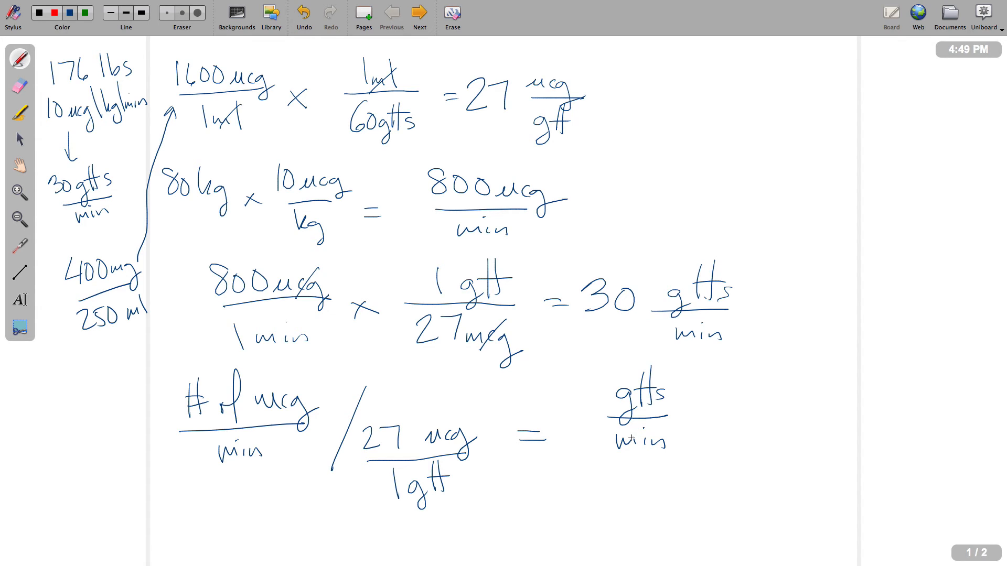
pyautogui.moveTo(629, 437)
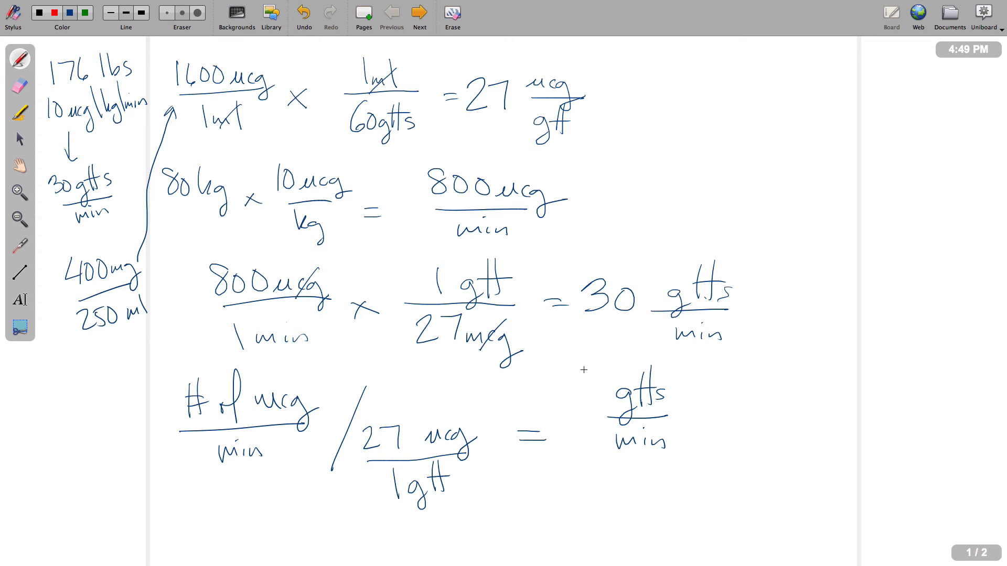
# Move to page 2, dismiss the notice, and erase its 400 mg/250 ml conversion.
pyautogui.click(420, 13)
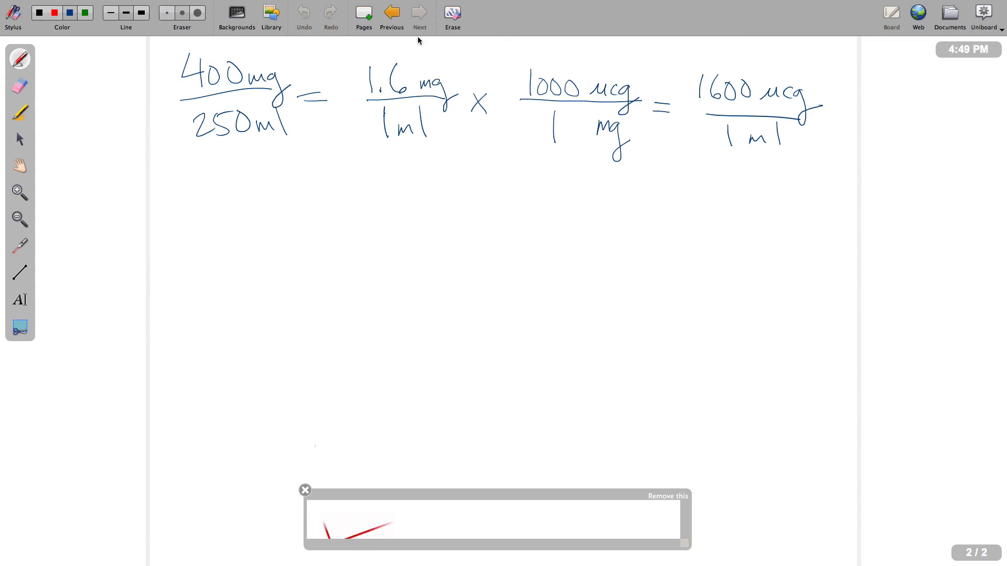
pyautogui.click(304, 489)
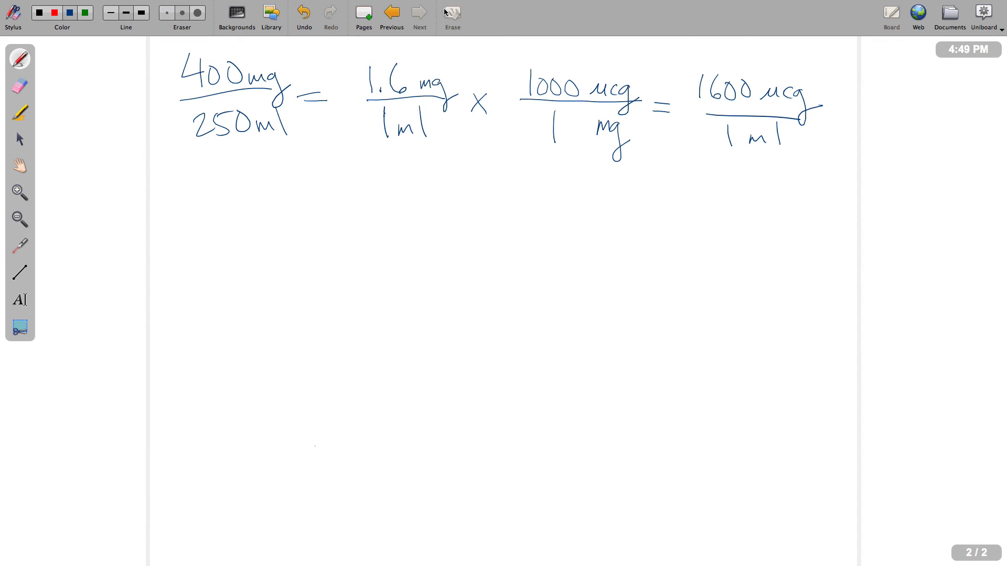
pyautogui.click(452, 14)
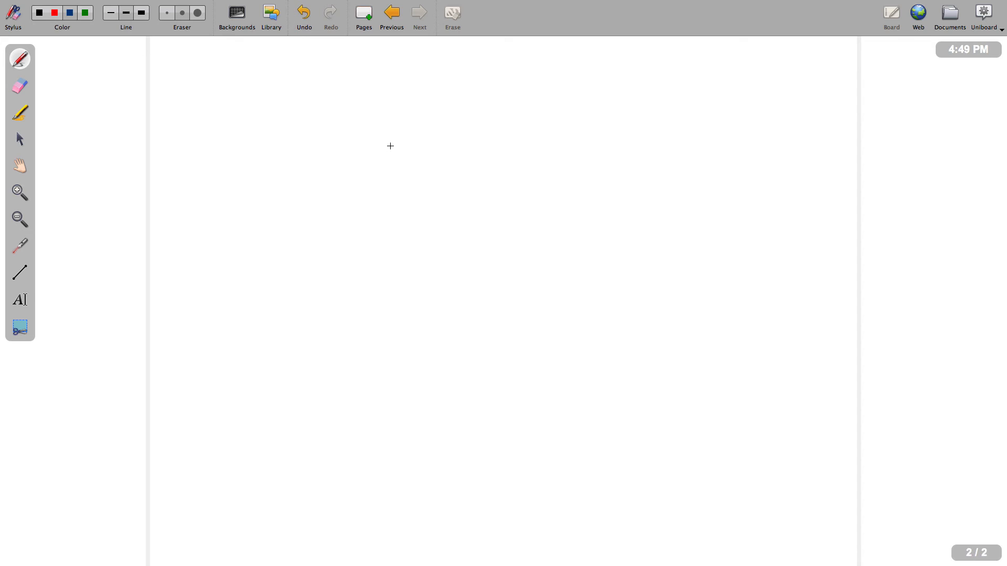
pyautogui.moveTo(373, 152)
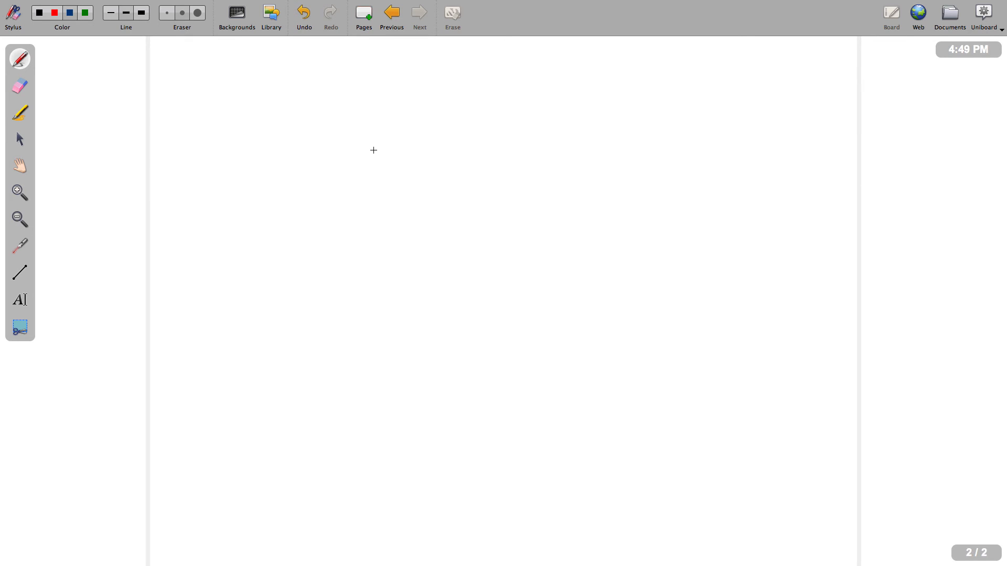
pyautogui.moveTo(388, 149)
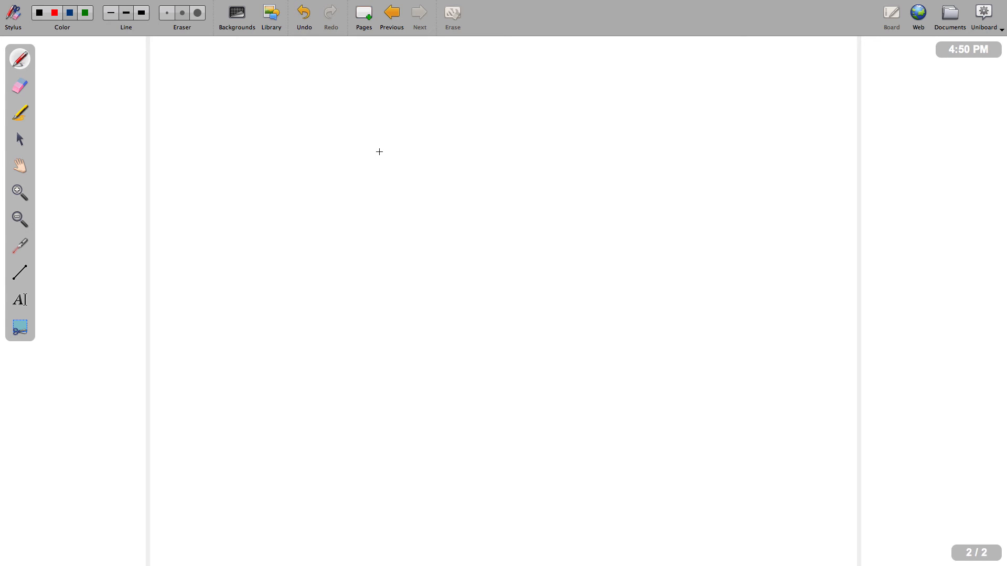
pyautogui.moveTo(47, 107)
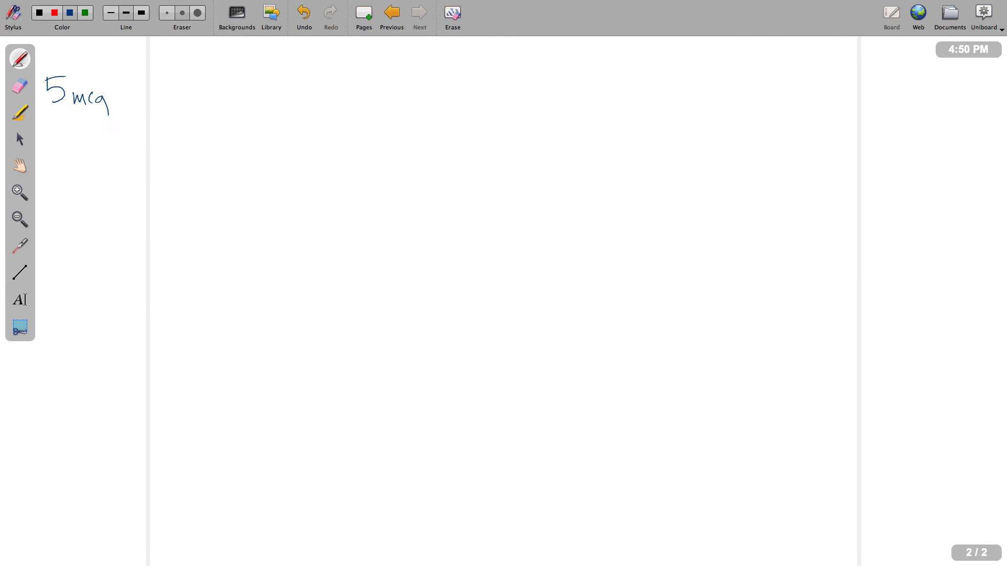
# Handwrite 5 mcg/kg/min, 176 lbs and 10 mcg/kg/min along page 2's top edge.
pyautogui.moveTo(109, 87); pyautogui.dragTo(131, 116)
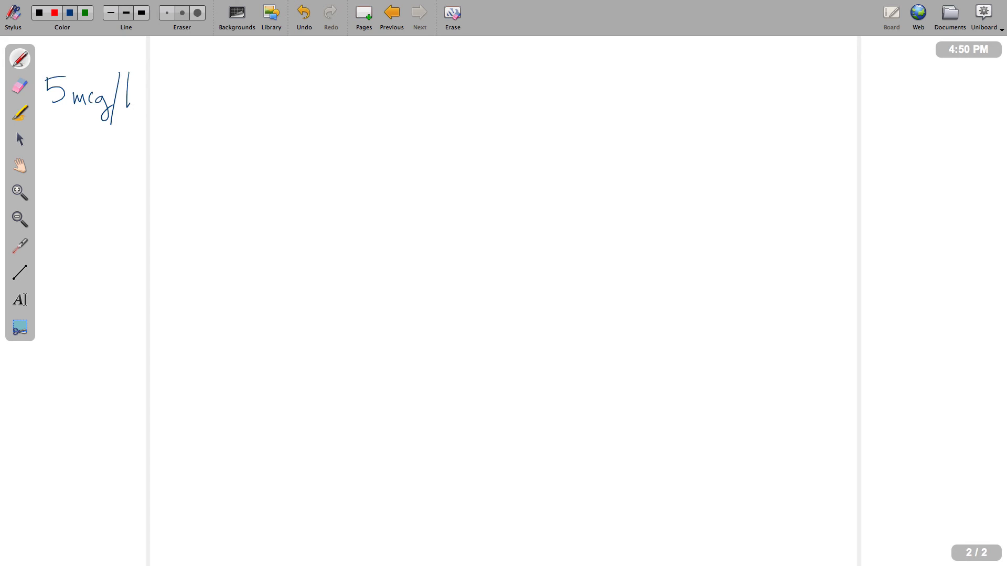
pyautogui.moveTo(122, 106); pyautogui.dragTo(161, 122)
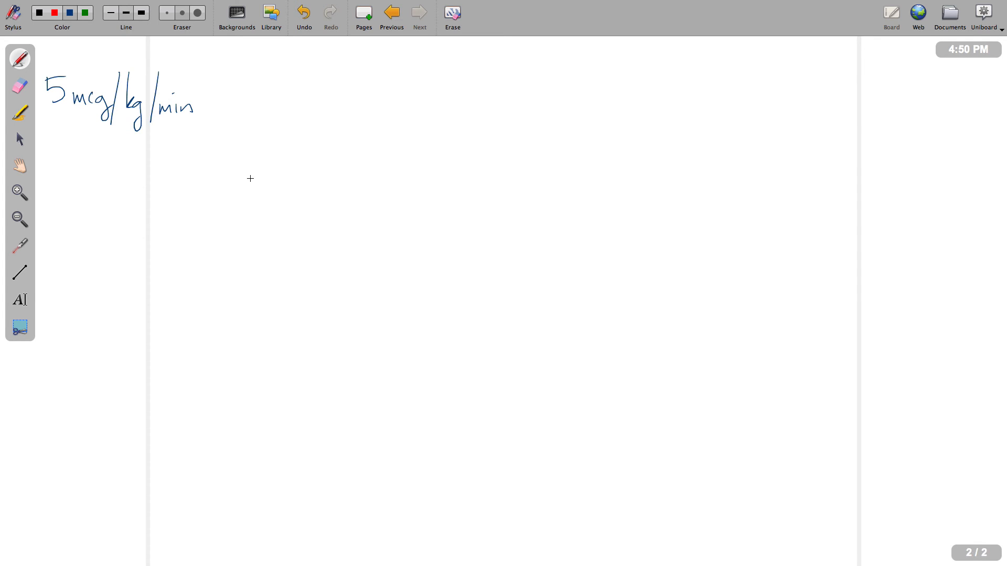
pyautogui.moveTo(79, 111)
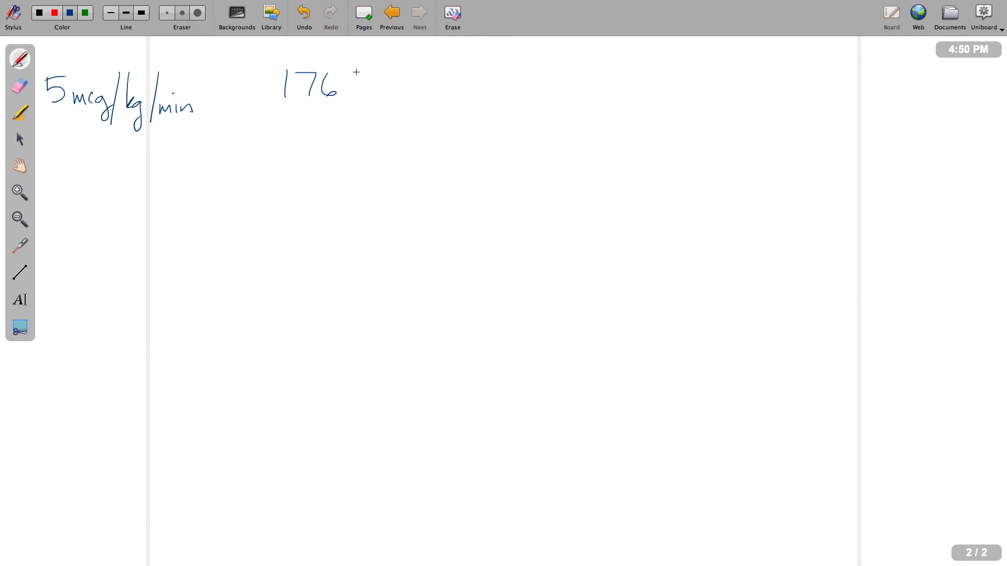
pyautogui.moveTo(347, 87); pyautogui.dragTo(404, 96)
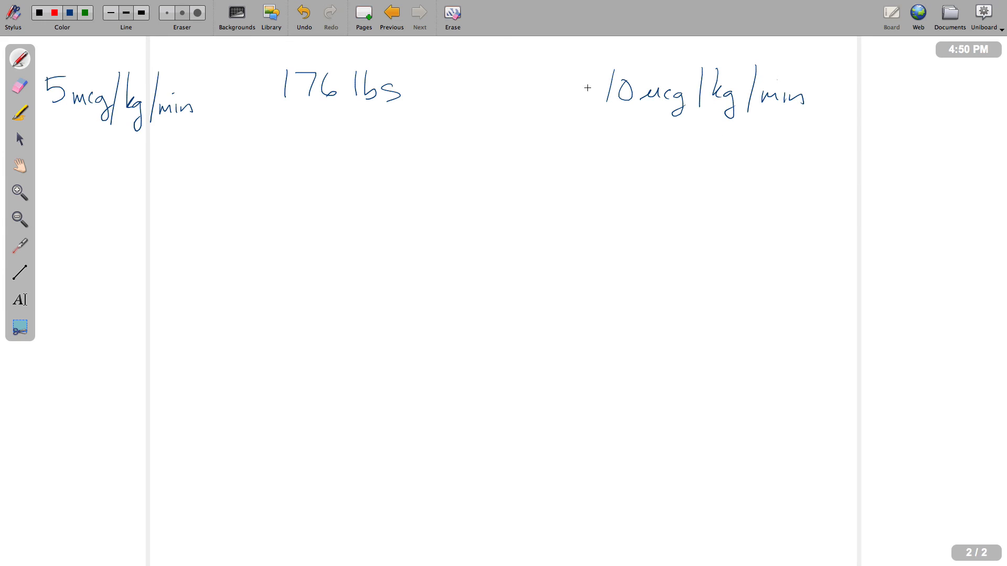
# Star 10 mcg/kg/min, underline lbs, and write 'drop off the last digit' beneath 176 lbs.
pyautogui.moveTo(581, 90); pyautogui.dragTo(594, 96)
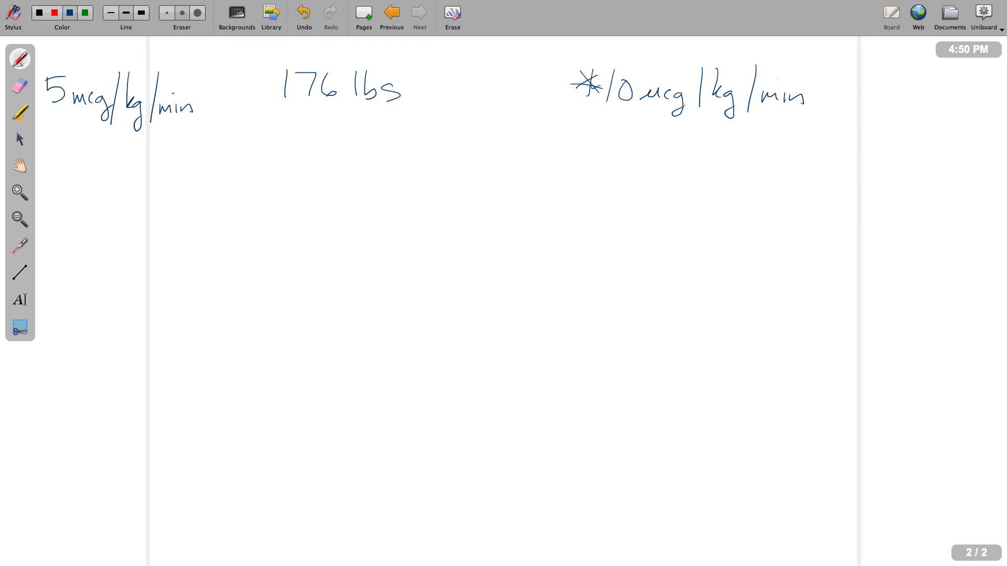
pyautogui.moveTo(356, 102); pyautogui.dragTo(412, 104)
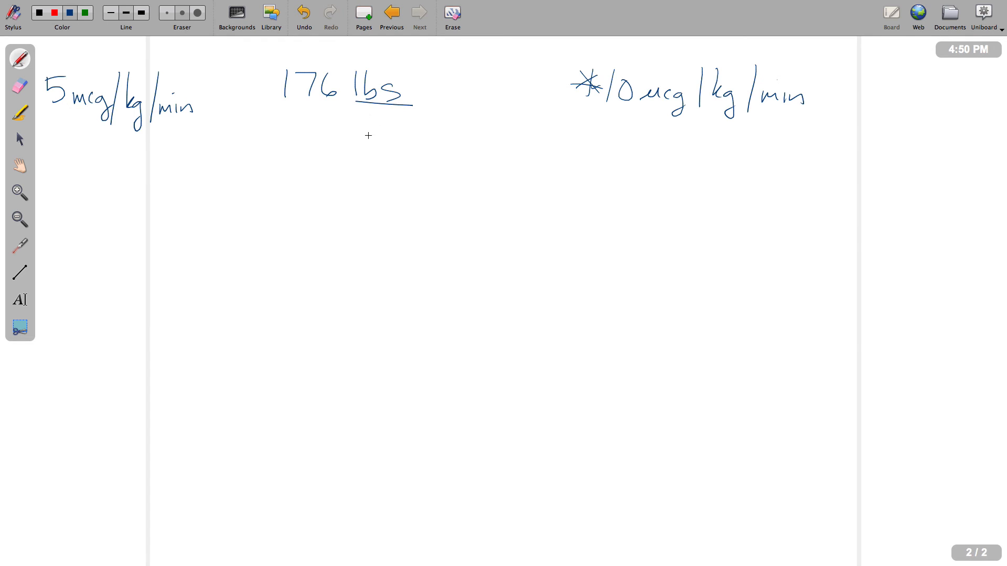
pyautogui.moveTo(373, 141); pyautogui.dragTo(379, 126)
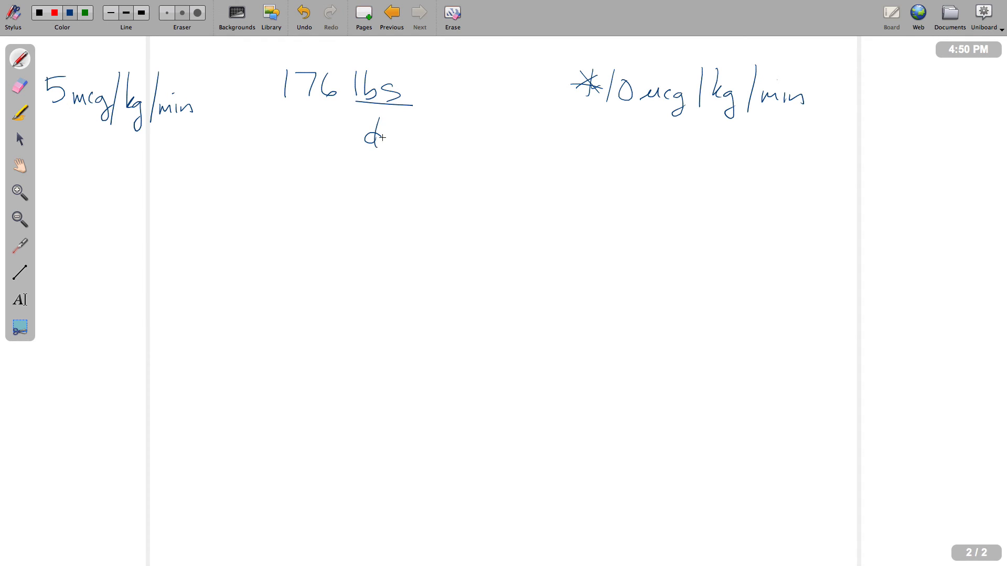
pyautogui.moveTo(369, 138); pyautogui.dragTo(463, 144)
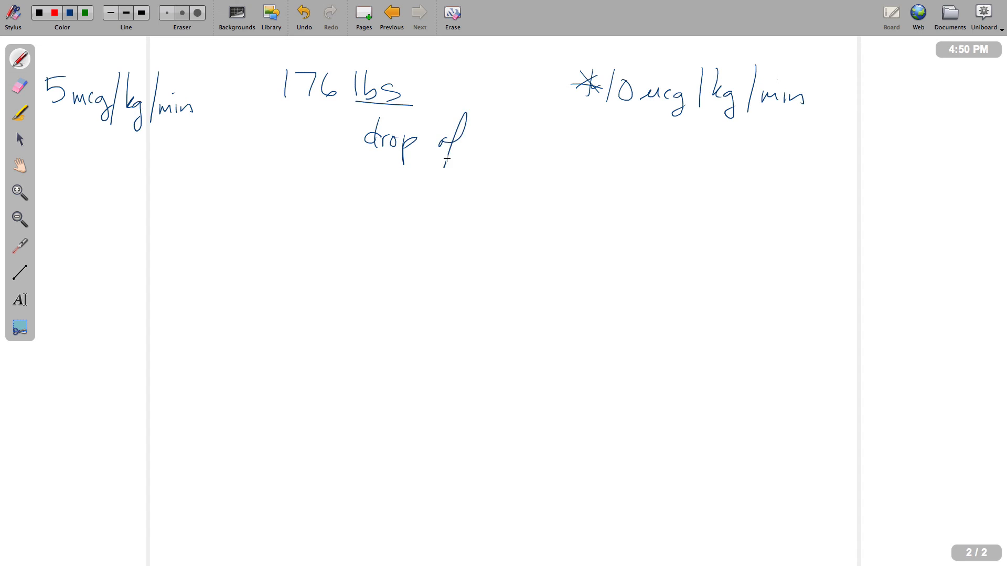
pyautogui.moveTo(449, 138); pyautogui.dragTo(565, 138)
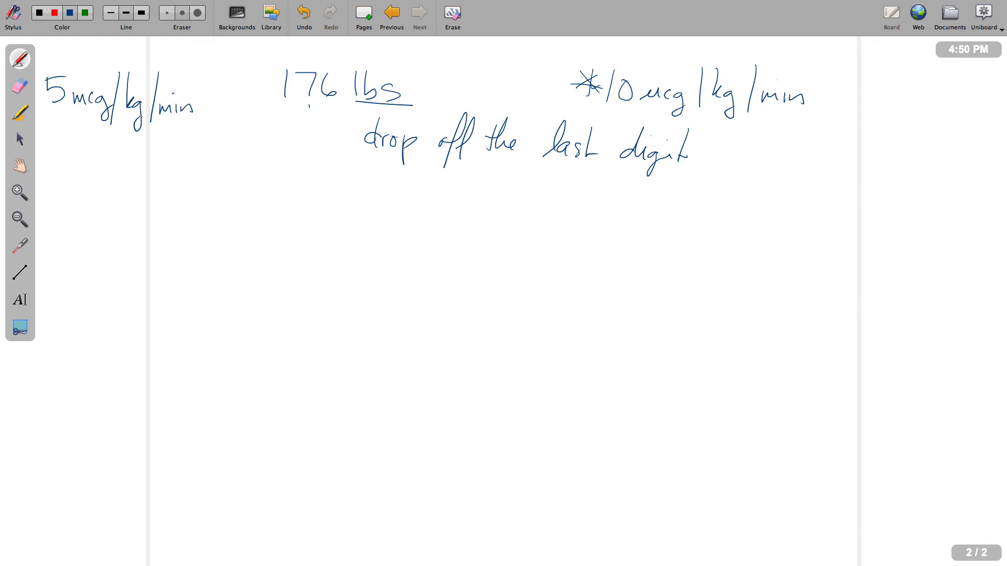
# Mark the last digit of 176, write 'subtract 2', and begin a minus under 17.
pyautogui.moveTo(307, 106); pyautogui.dragTo(307, 135)
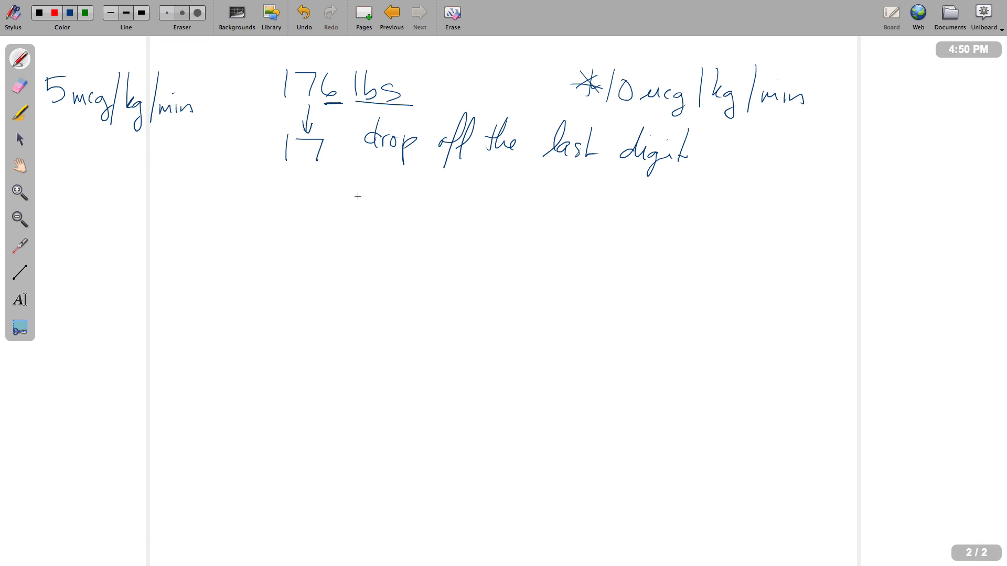
pyautogui.moveTo(398, 192)
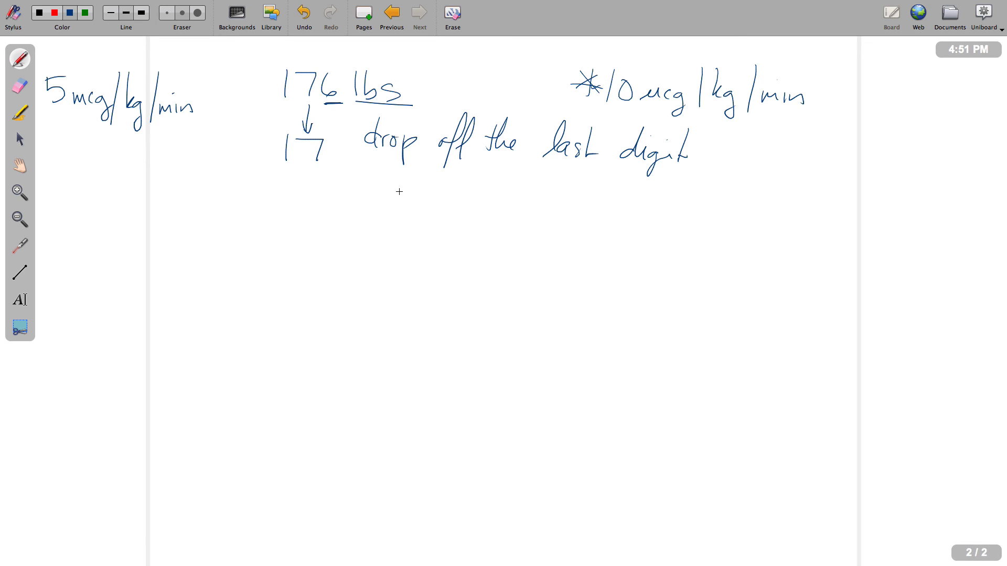
pyautogui.moveTo(365, 186); pyautogui.dragTo(426, 186)
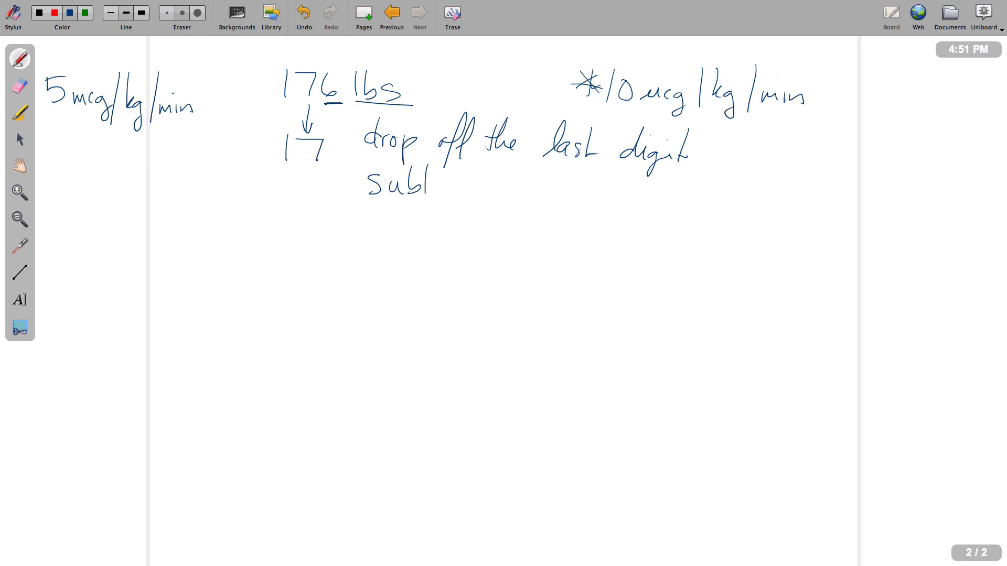
pyautogui.moveTo(424, 186); pyautogui.dragTo(523, 179)
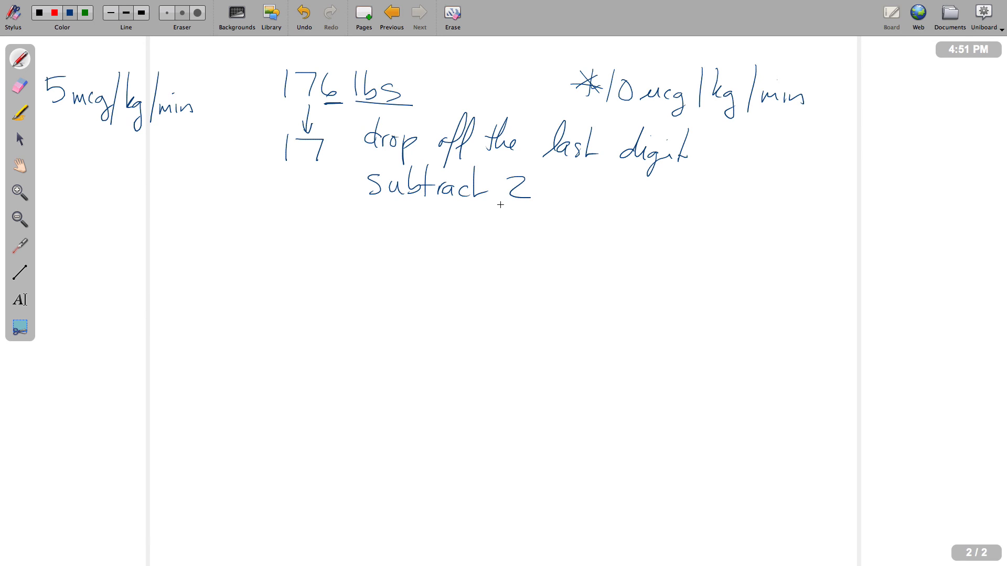
pyautogui.moveTo(477, 207)
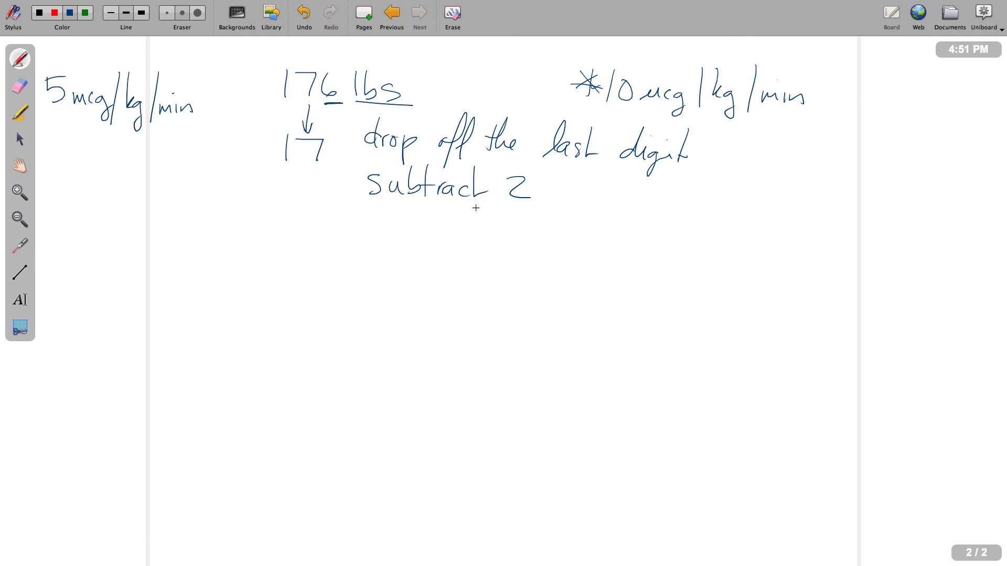
pyautogui.moveTo(266, 184); pyautogui.dragTo(289, 183)
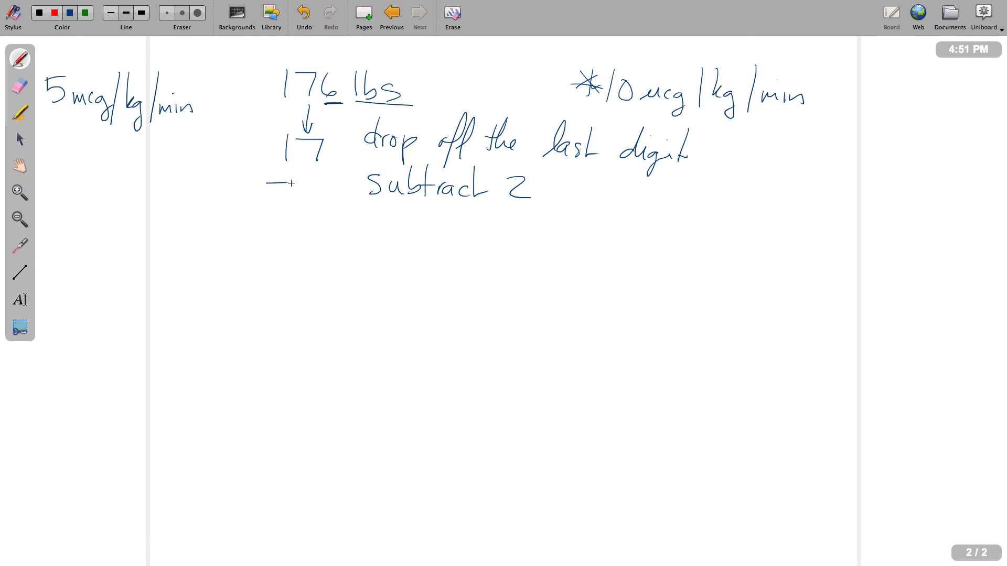
# Write 17 − 2 = 15 gtts/min and curve an arrow back to 5 mcg/kg/min.
pyautogui.moveTo(308, 186); pyautogui.dragTo(337, 202)
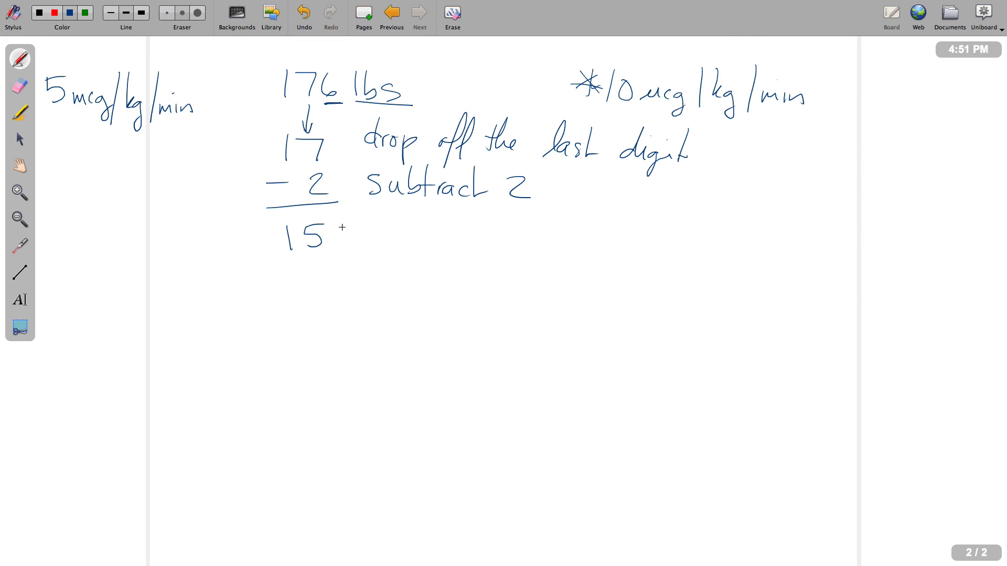
pyautogui.moveTo(403, 239)
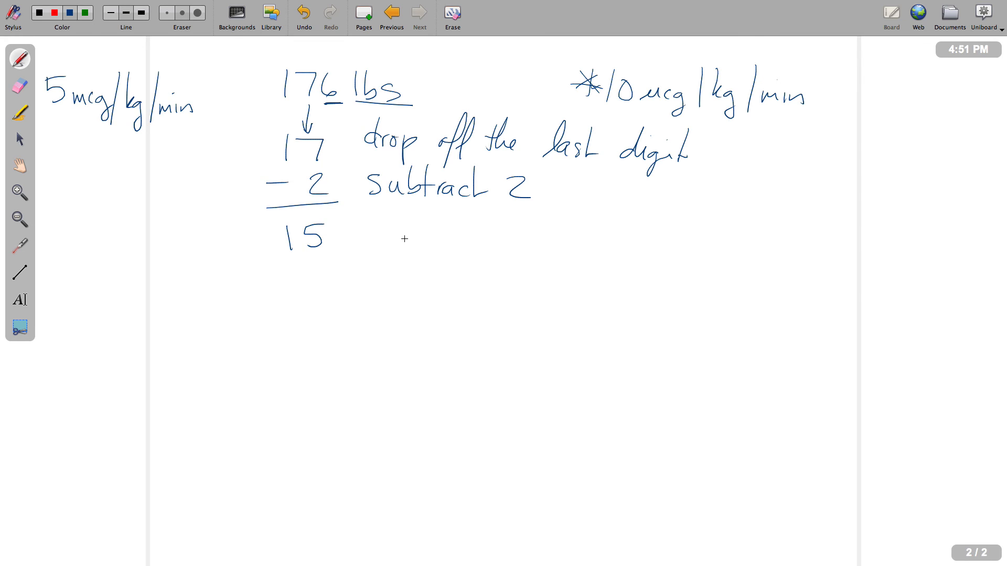
pyautogui.moveTo(398, 254); pyautogui.dragTo(402, 238)
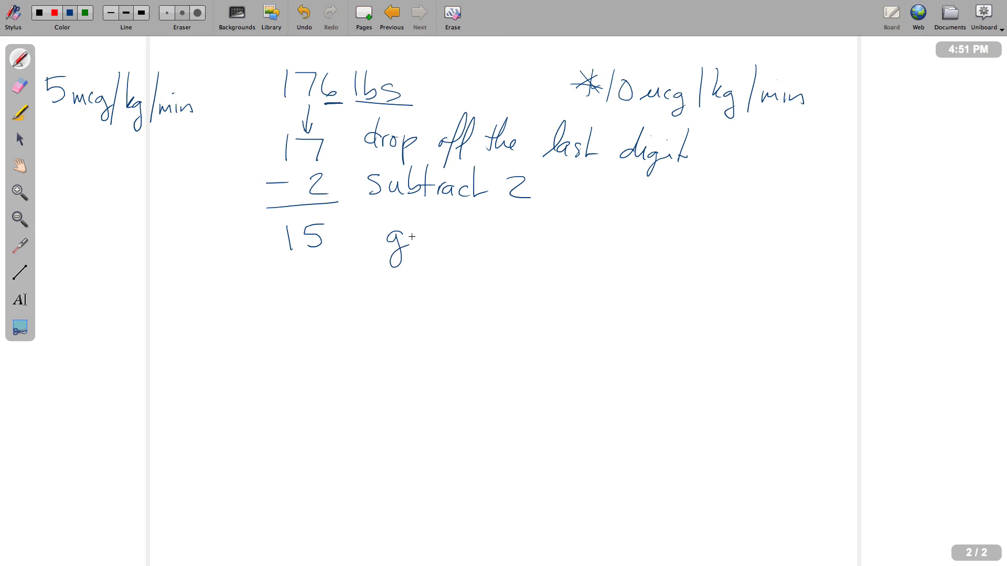
pyautogui.moveTo(411, 231); pyautogui.dragTo(449, 254)
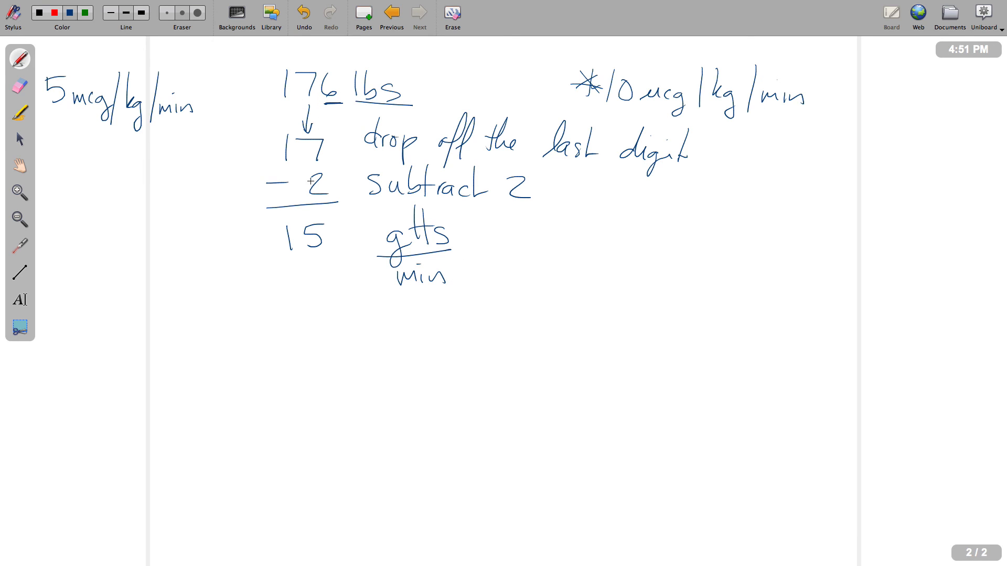
pyautogui.moveTo(128, 146); pyautogui.dragTo(346, 257)
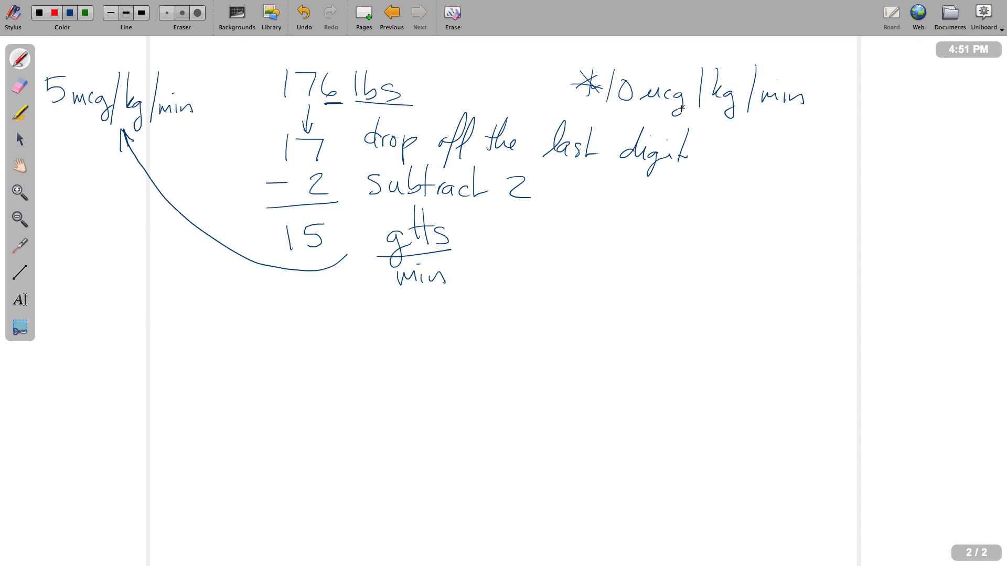
pyautogui.moveTo(210, 88)
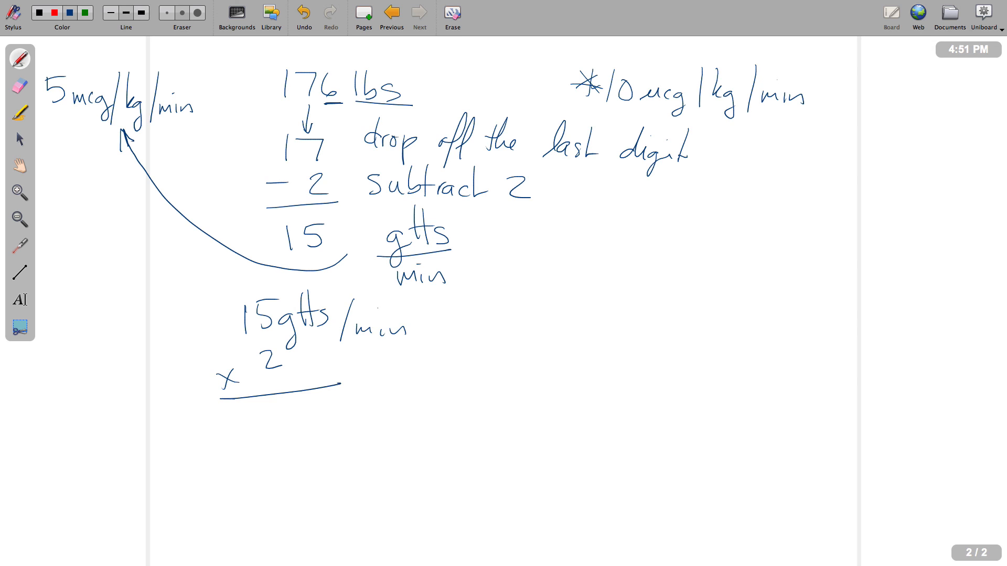
# Write 15 gtts/min × 2 = 30 gtts/min, then return to page 1.
pyautogui.write('30 gtts /min')
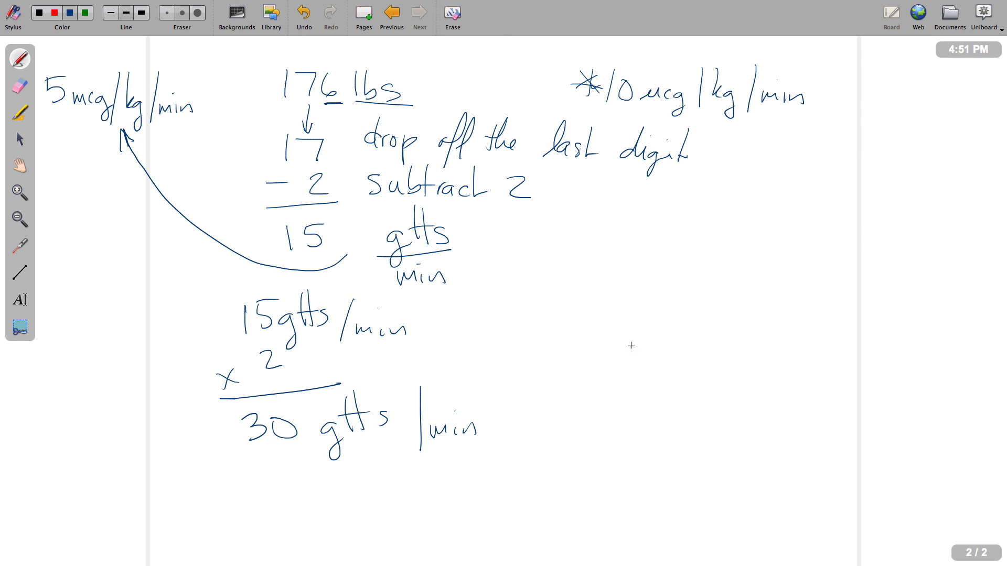
pyautogui.click(391, 15)
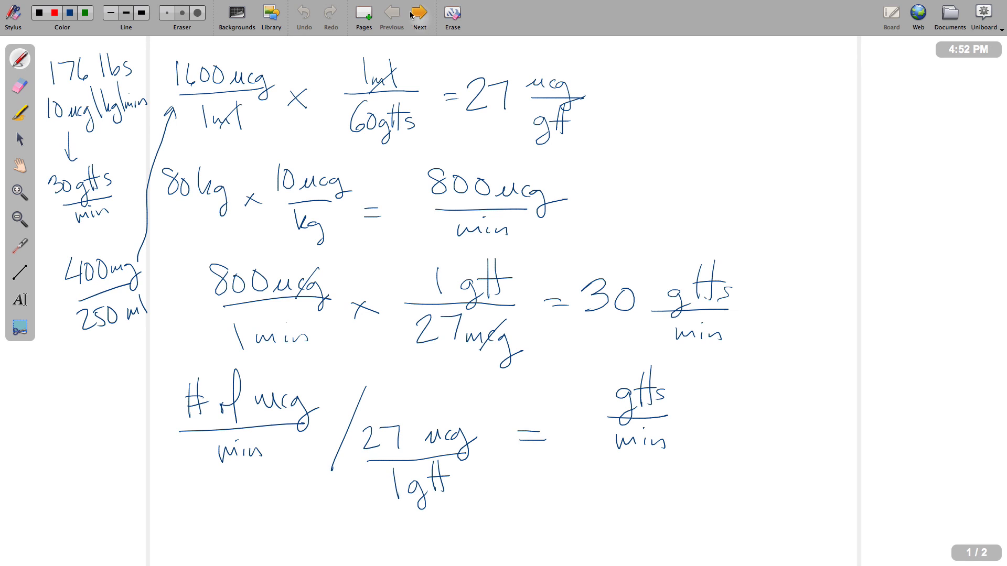
# Go back to page 2, dismiss the floating panel, and underline '30 gtts/min'.
pyautogui.click(418, 14)
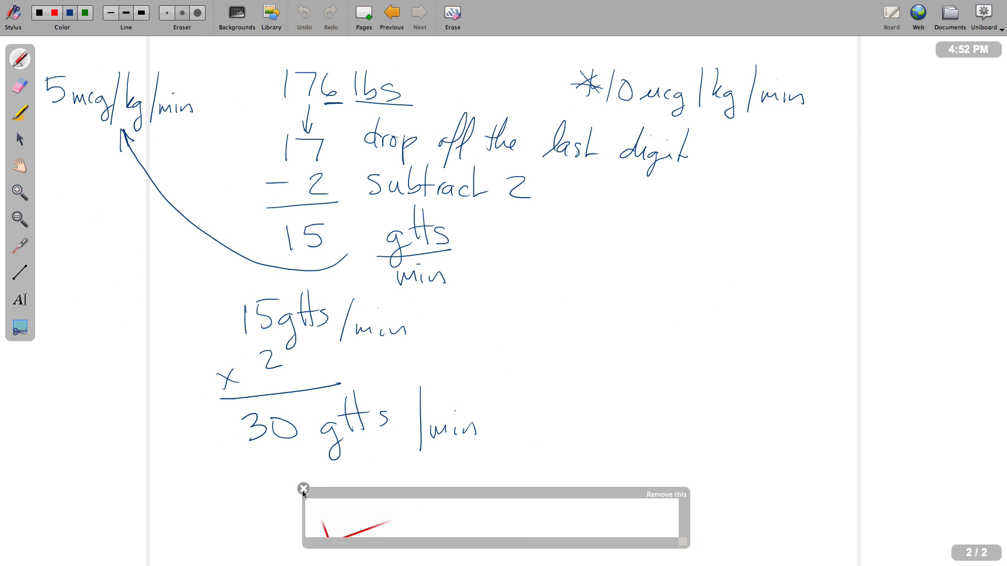
pyautogui.click(303, 489)
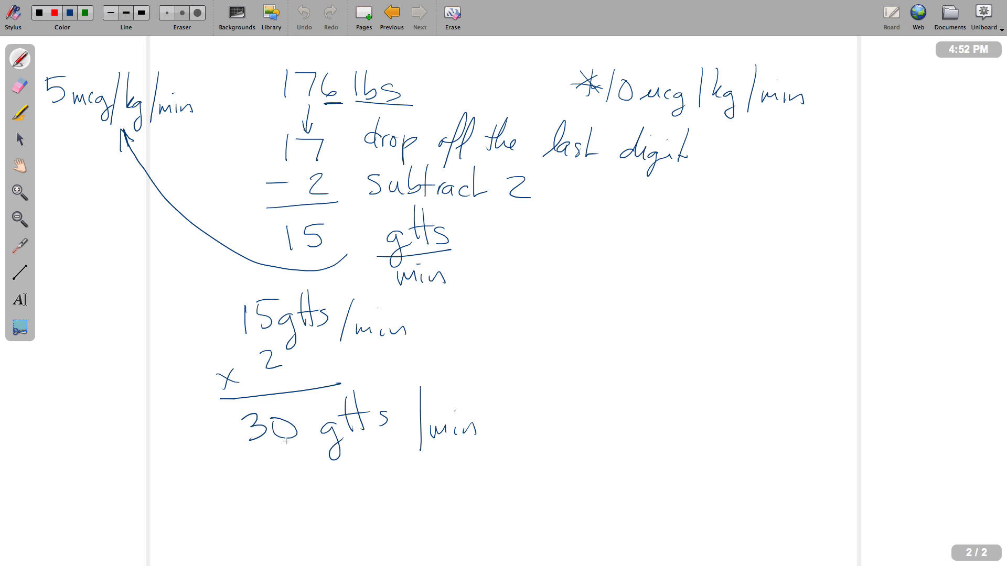
pyautogui.moveTo(241, 461); pyautogui.dragTo(440, 426)
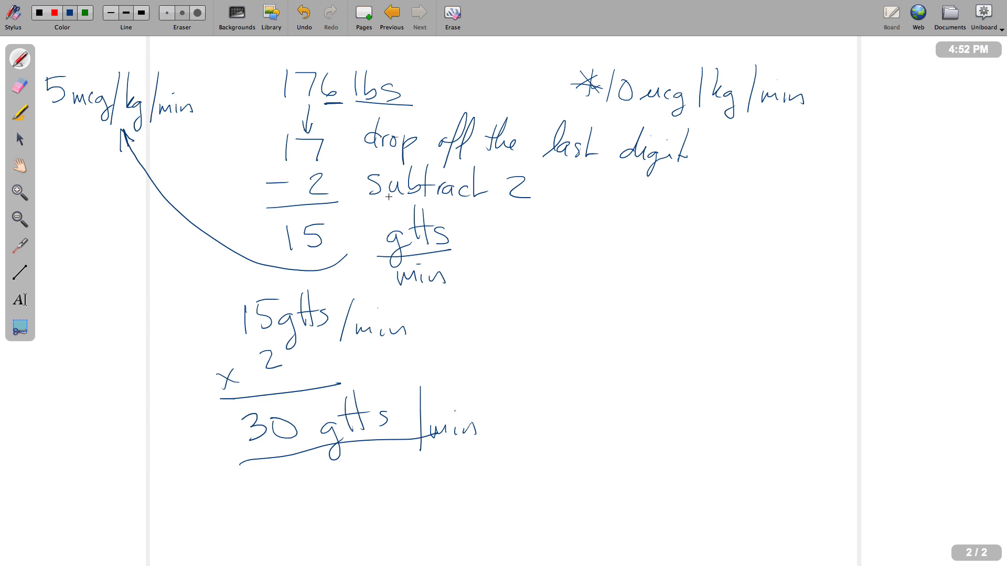
pyautogui.moveTo(440, 88)
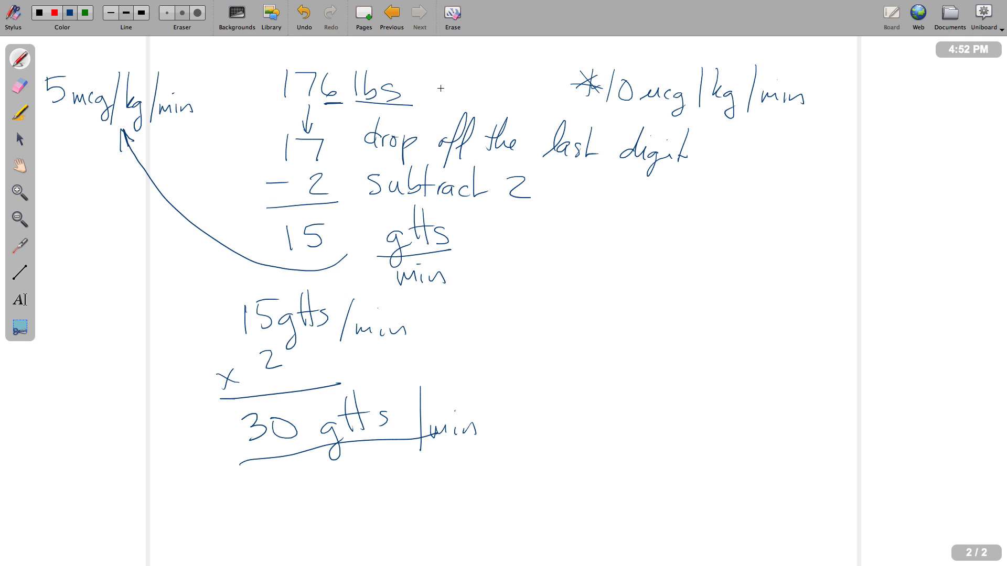
# Write a second 'lbs' label beside 176 lbs and underline it.
pyautogui.write('lbs')
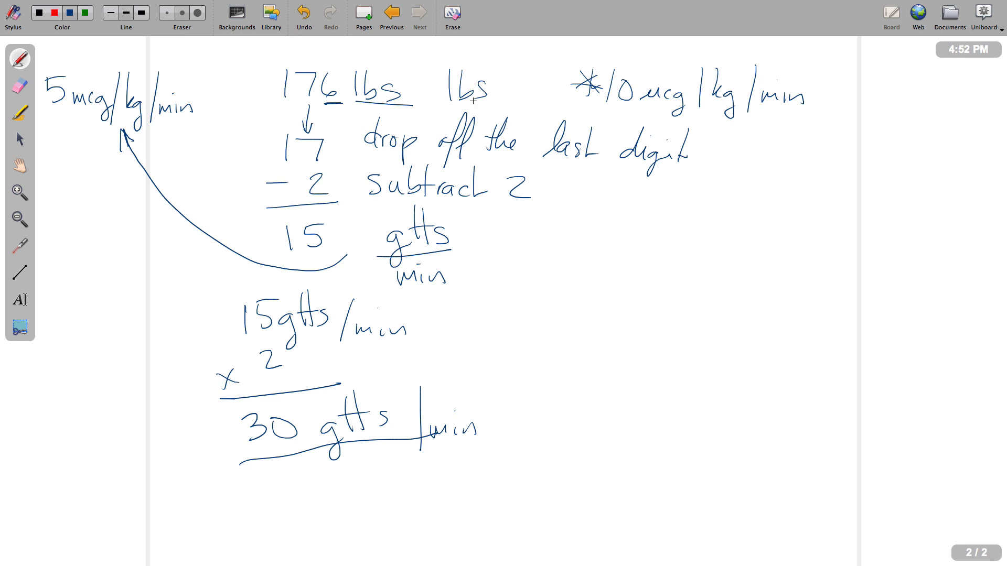
pyautogui.moveTo(436, 109); pyautogui.dragTo(502, 102)
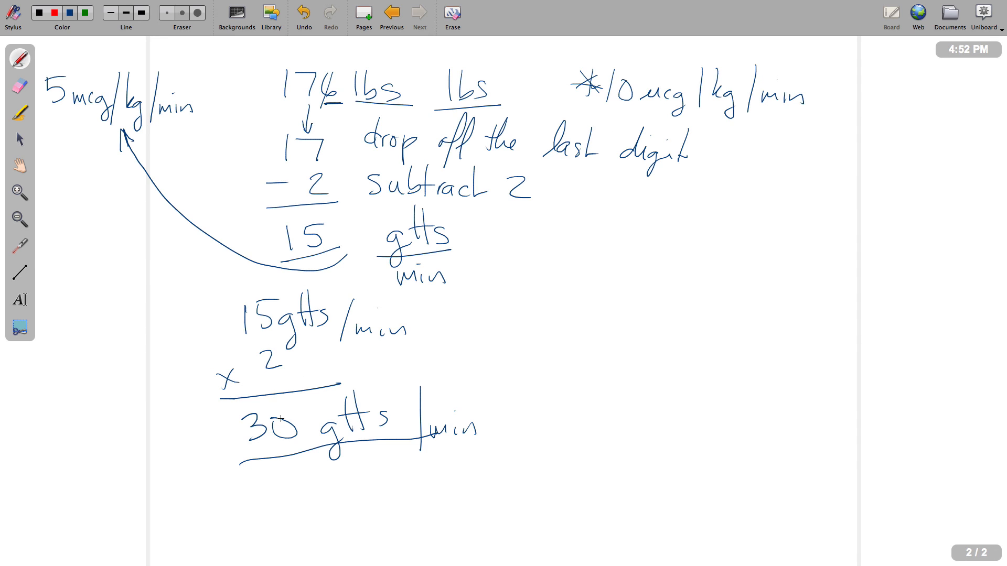
pyautogui.moveTo(278, 425)
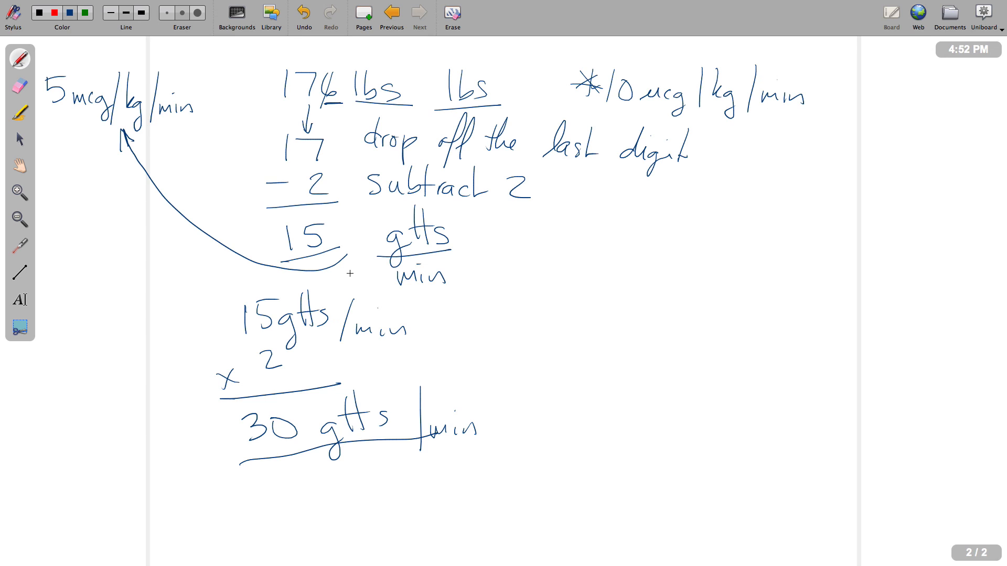
pyautogui.moveTo(346, 263)
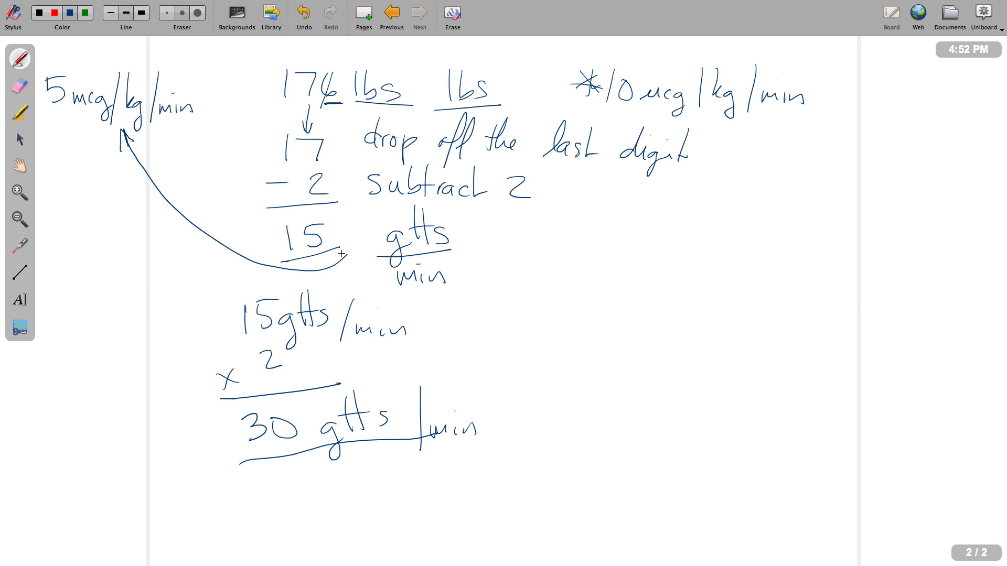
pyautogui.moveTo(460, 165)
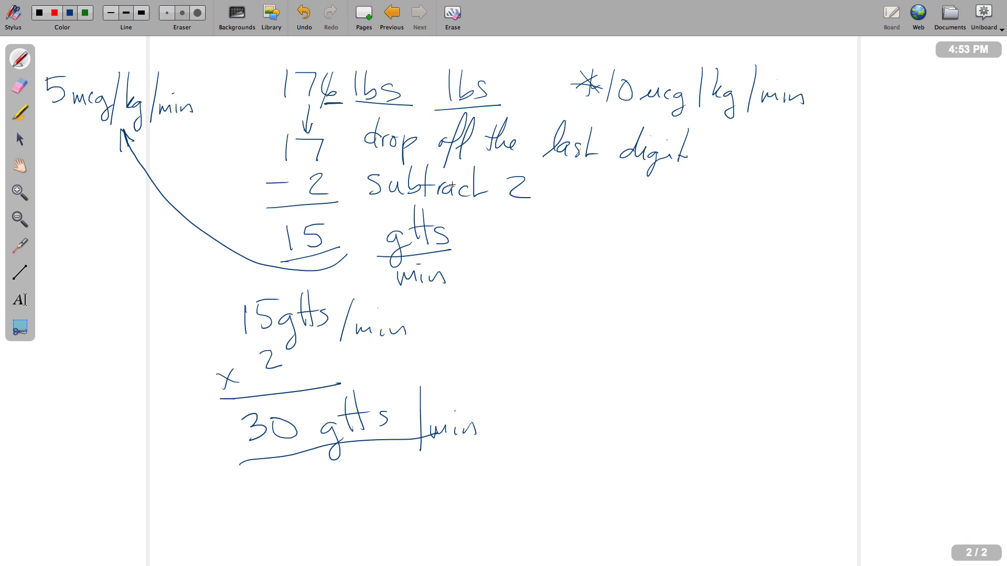
pyautogui.moveTo(450, 186)
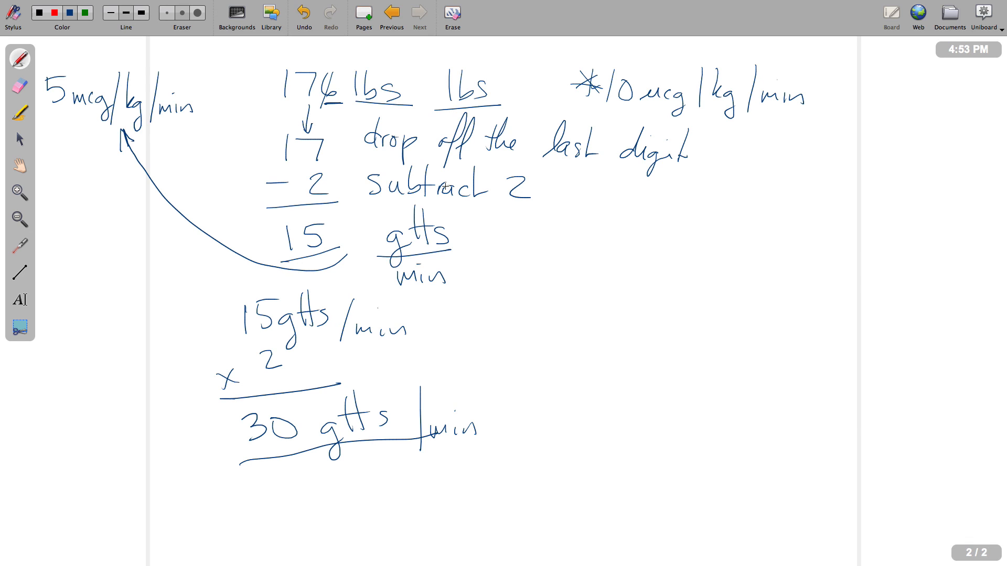